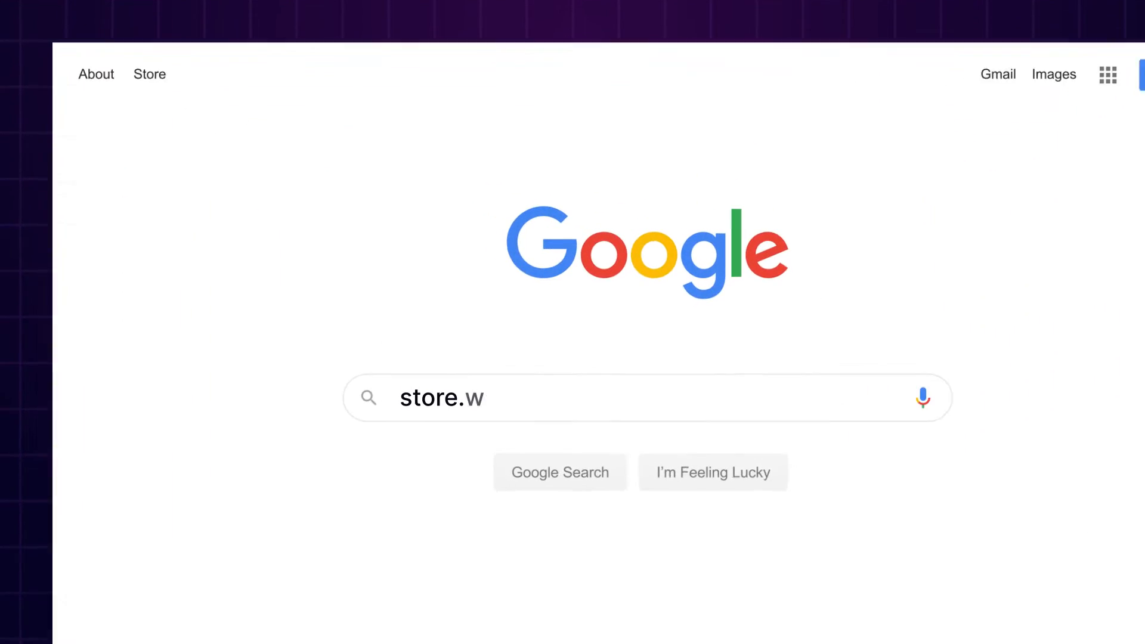
- Go to the Webkul Store website and browse down to the blog articles
{"action": "key", "text": "Return"}
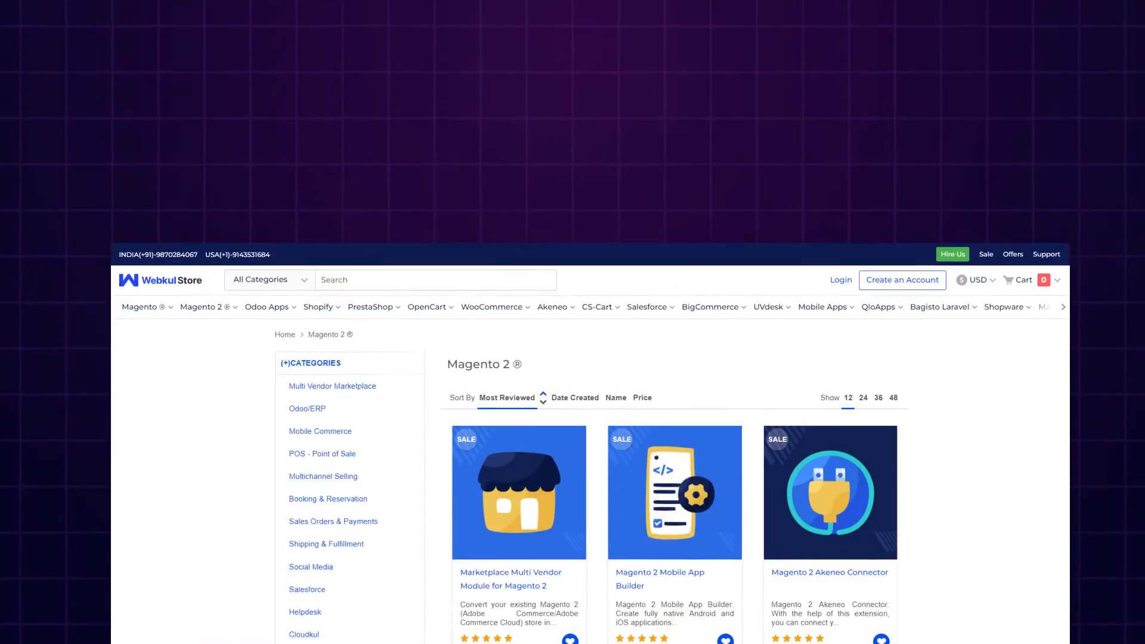
{"action": "scroll", "scroll_direction": "down", "scroll_amount": 3}
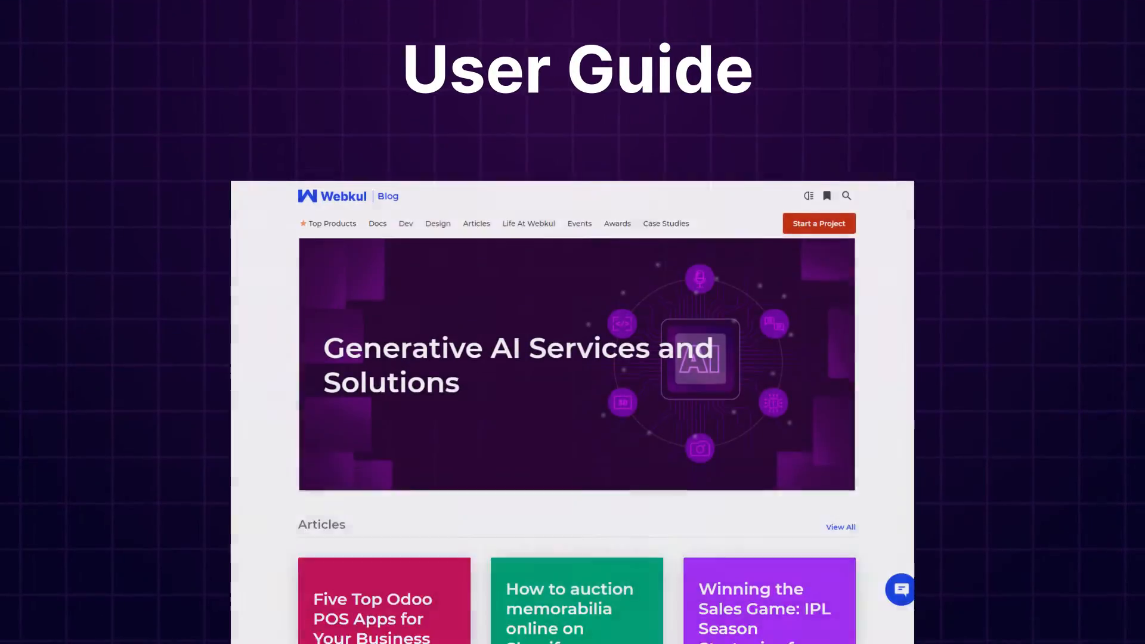
{"action": "scroll", "scroll_direction": "down", "scroll_amount": 3}
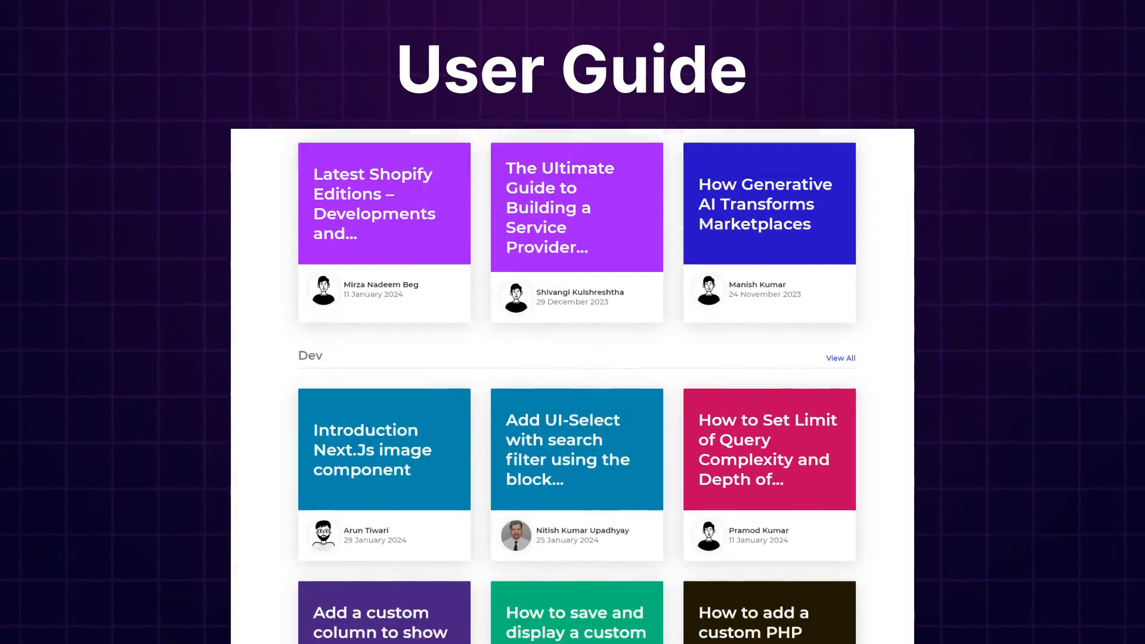
{"action": "scroll", "scroll_direction": "down", "scroll_amount": 3}
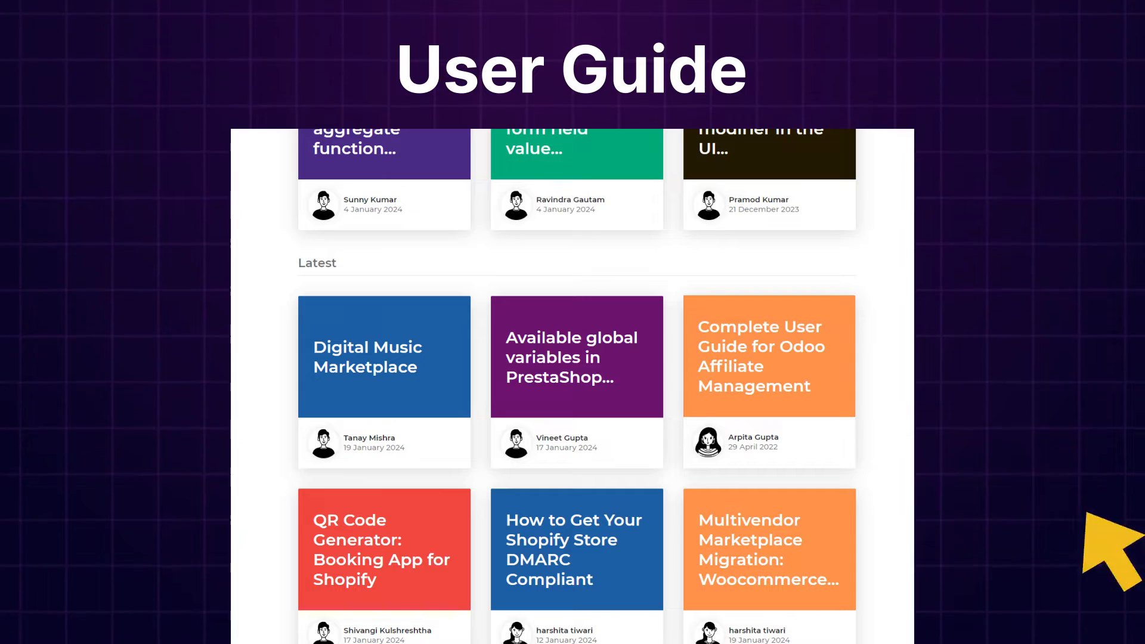
- Read through the Odoo Affiliate Management user guide article
{"action": "left_click", "coordinate": [768, 356]}
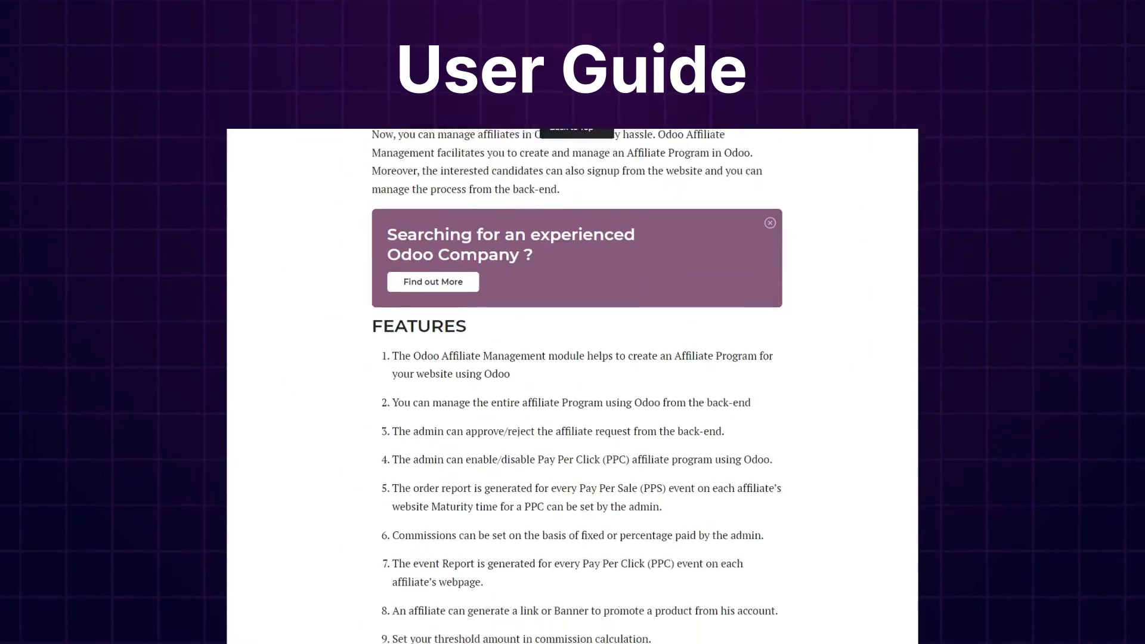
{"action": "scroll", "scroll_direction": "down", "scroll_amount": 3}
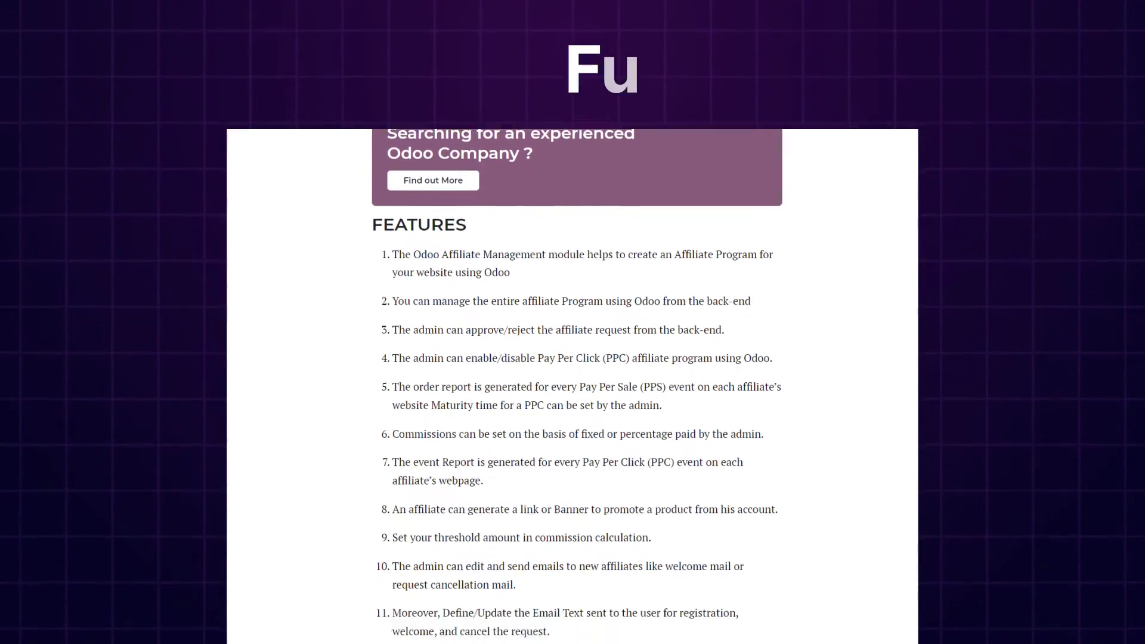
{"action": "scroll", "scroll_direction": "down", "scroll_amount": 3}
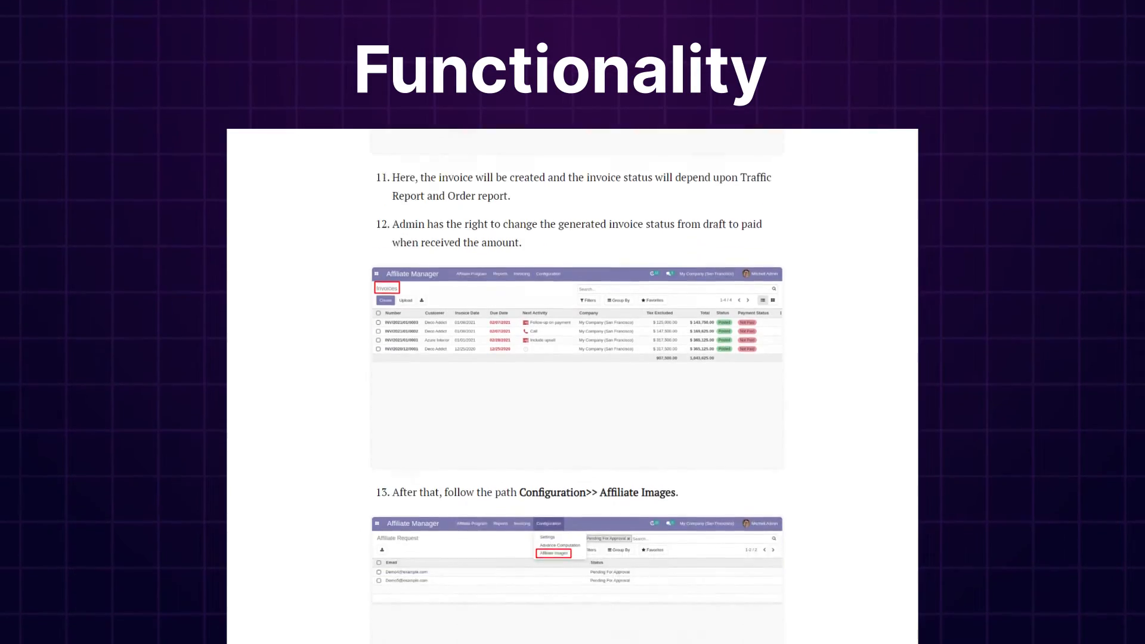
{"action": "scroll", "scroll_direction": "down", "scroll_amount": 3}
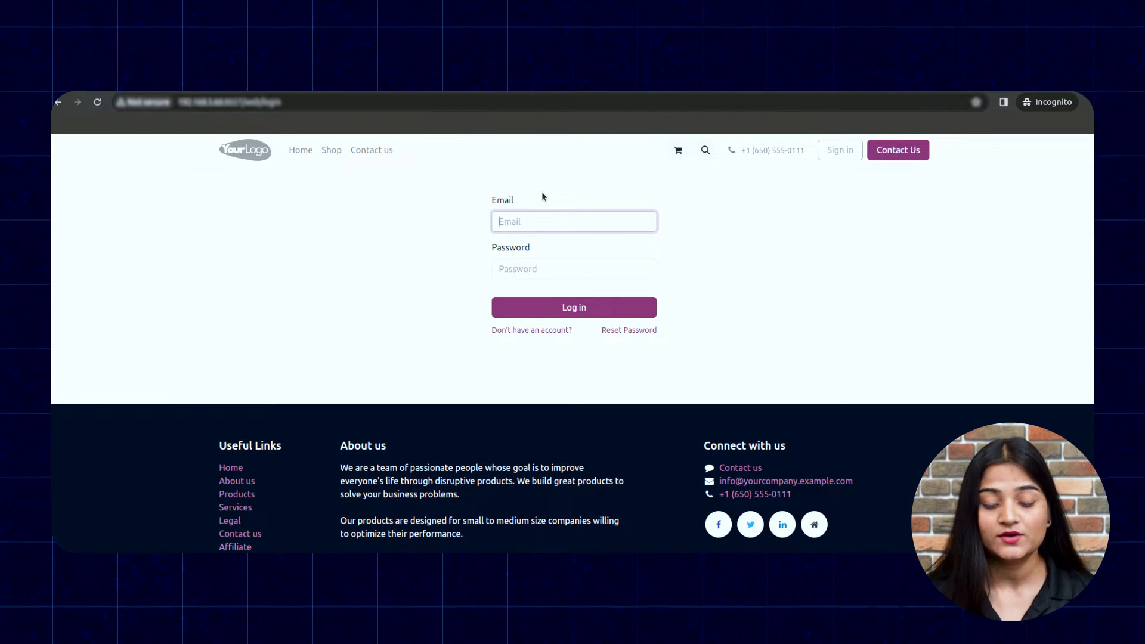
- Sign in to the Odoo backend with the admin email and password
{"action": "type", "text": "adminAD"}
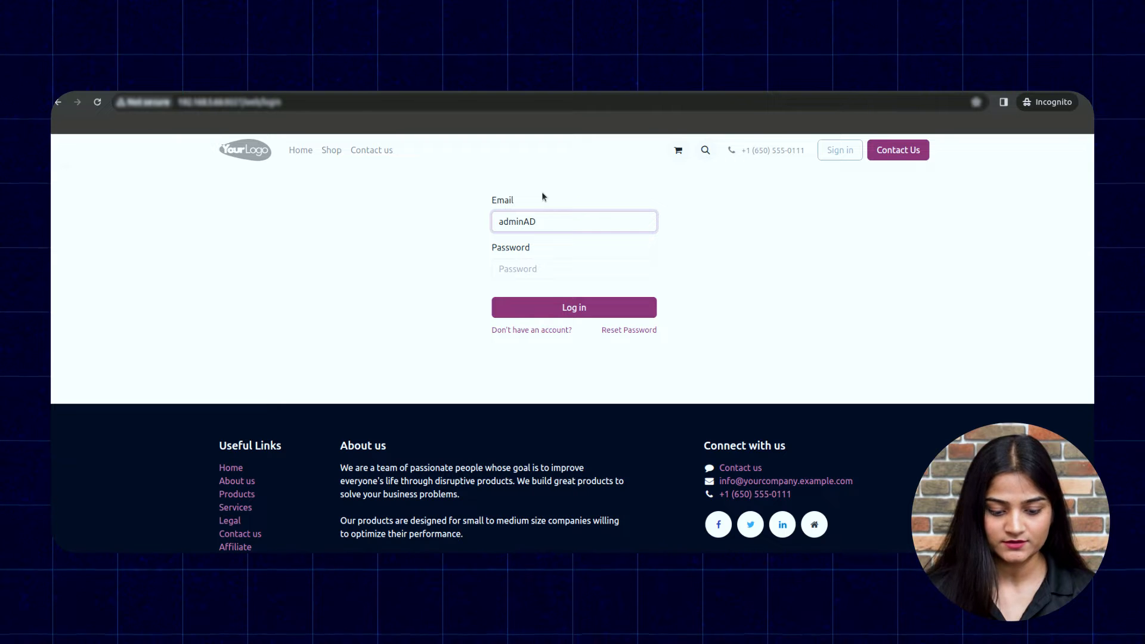
{"action": "type", "text": "••••"}
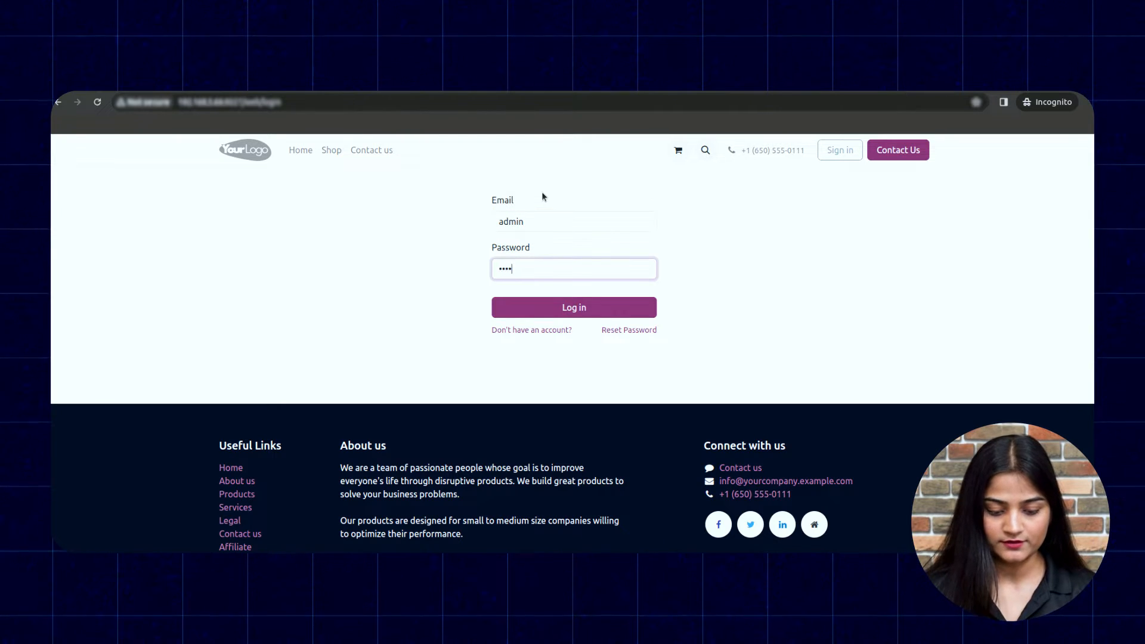
{"action": "left_click", "coordinate": [574, 306]}
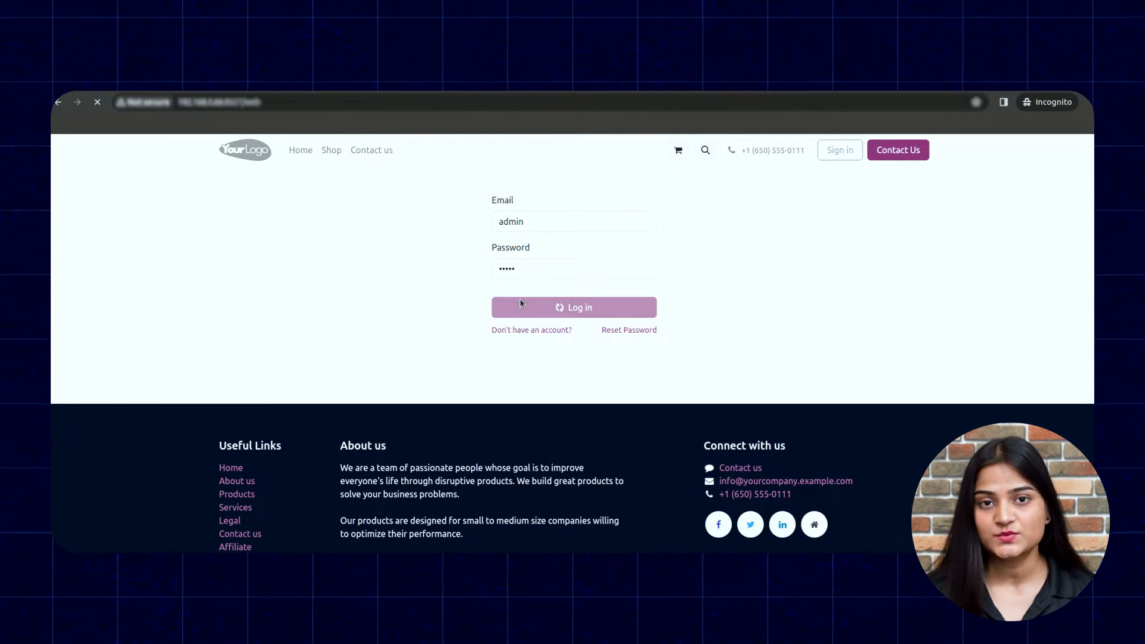
{"action": "left_click", "coordinate": [574, 306]}
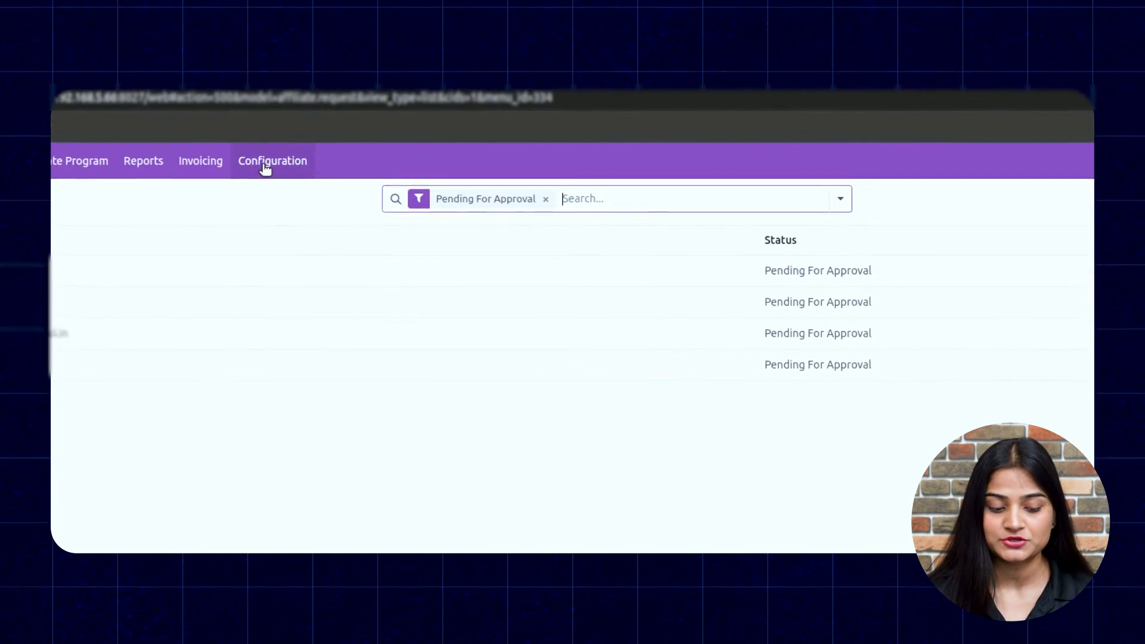
- Reach the Default Affiliate Program record via Configuration > Settings > Configure
{"action": "left_click", "coordinate": [272, 161]}
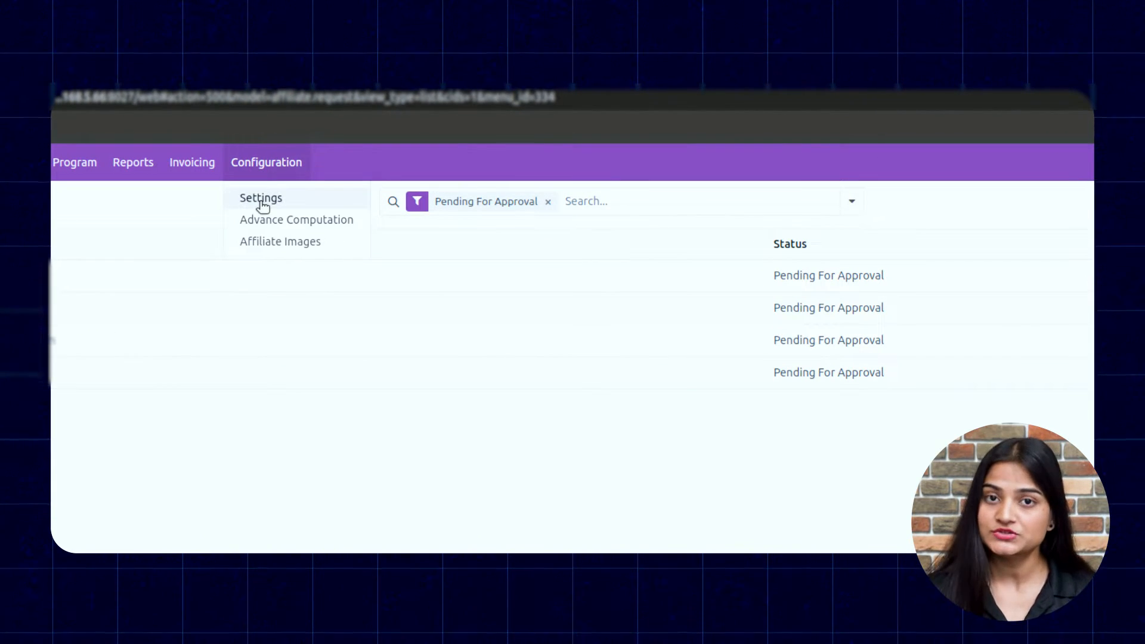
{"action": "left_click", "coordinate": [261, 198]}
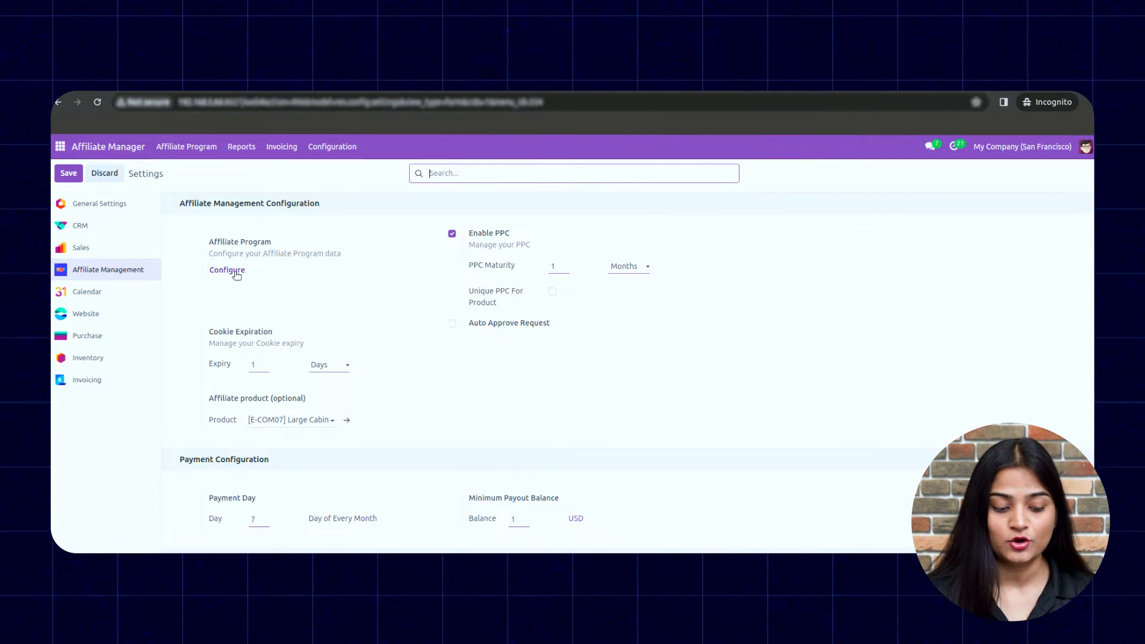
{"action": "left_click", "coordinate": [227, 271]}
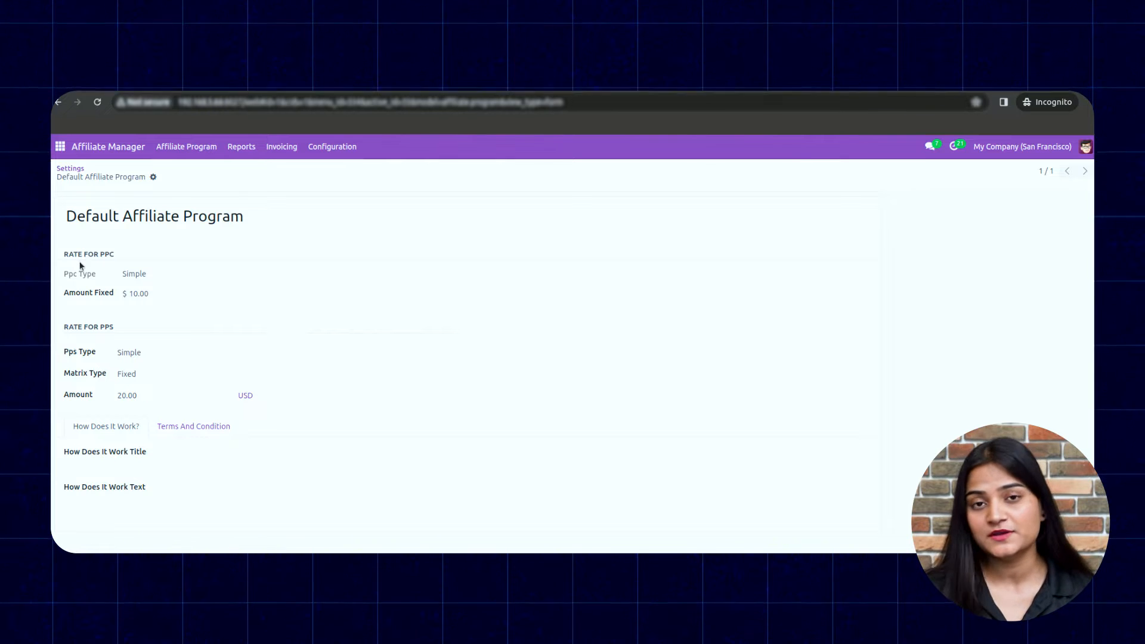
{"action": "mouse_move", "coordinate": [174, 310]}
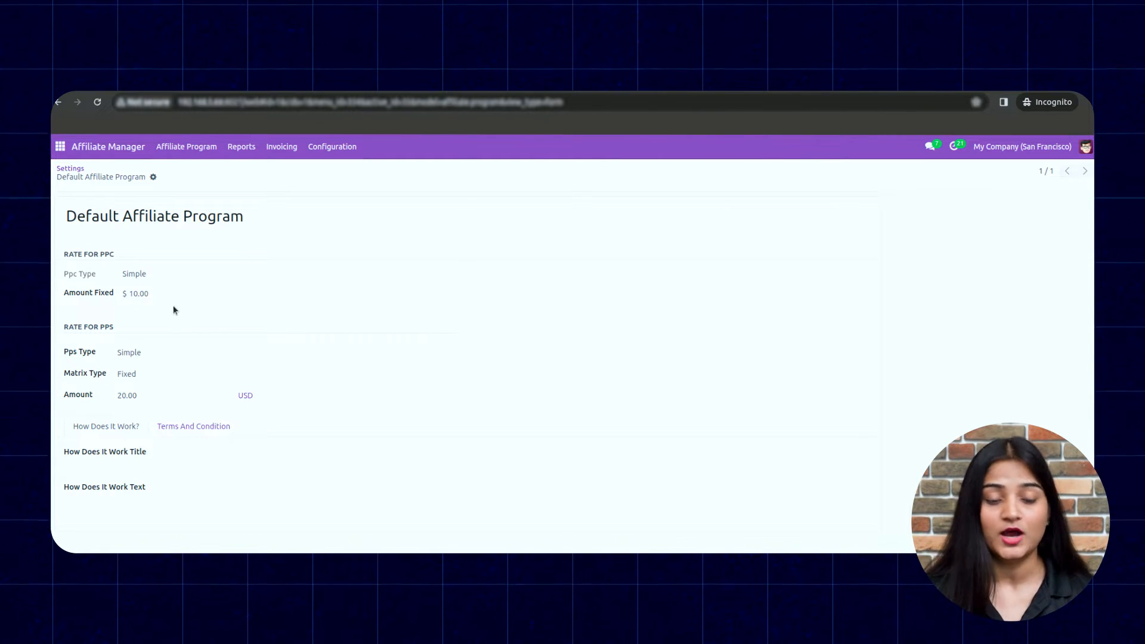
- Set the PPS Amount to 15.00 USD, keep Pps Type Simple, and save the program
{"action": "left_click", "coordinate": [139, 293]}
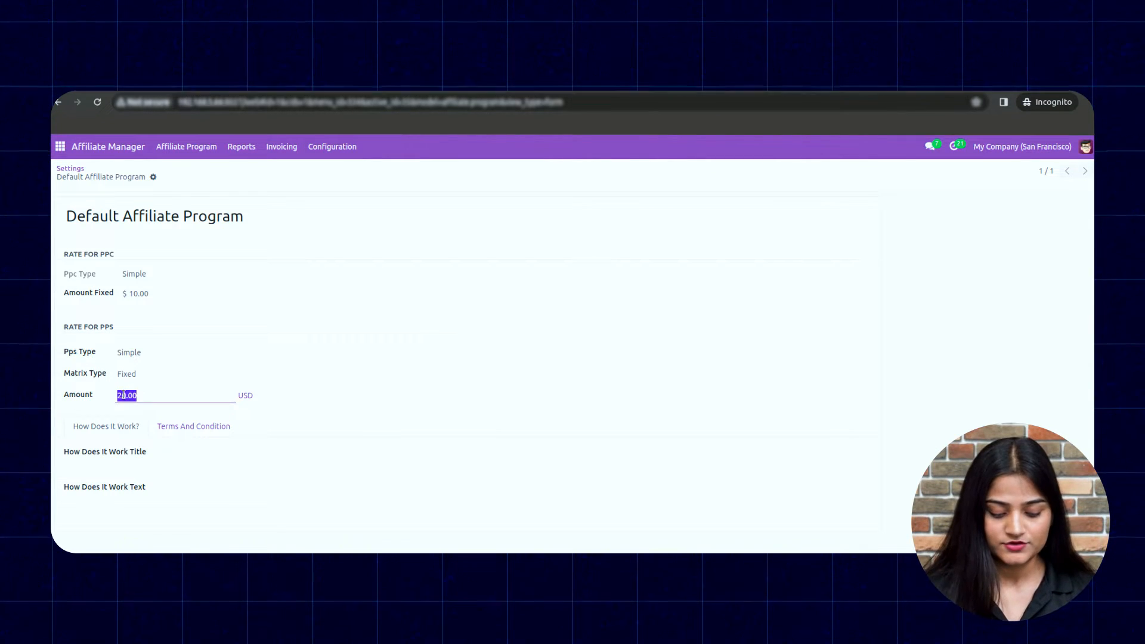
{"action": "type", "text": "11.00"}
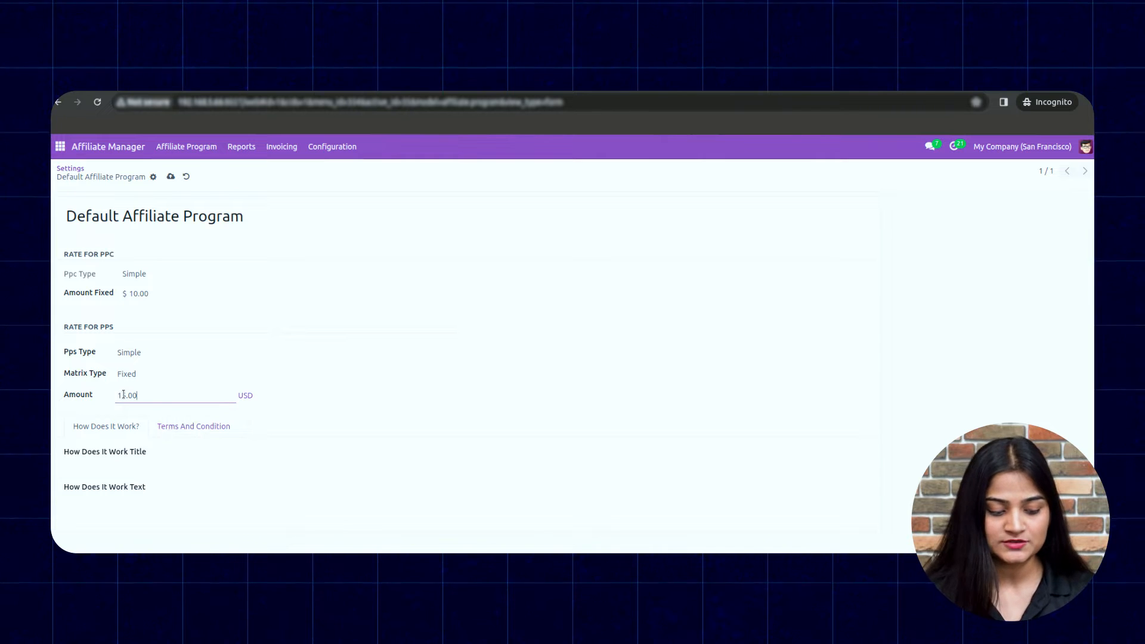
{"action": "type", "text": "15.00"}
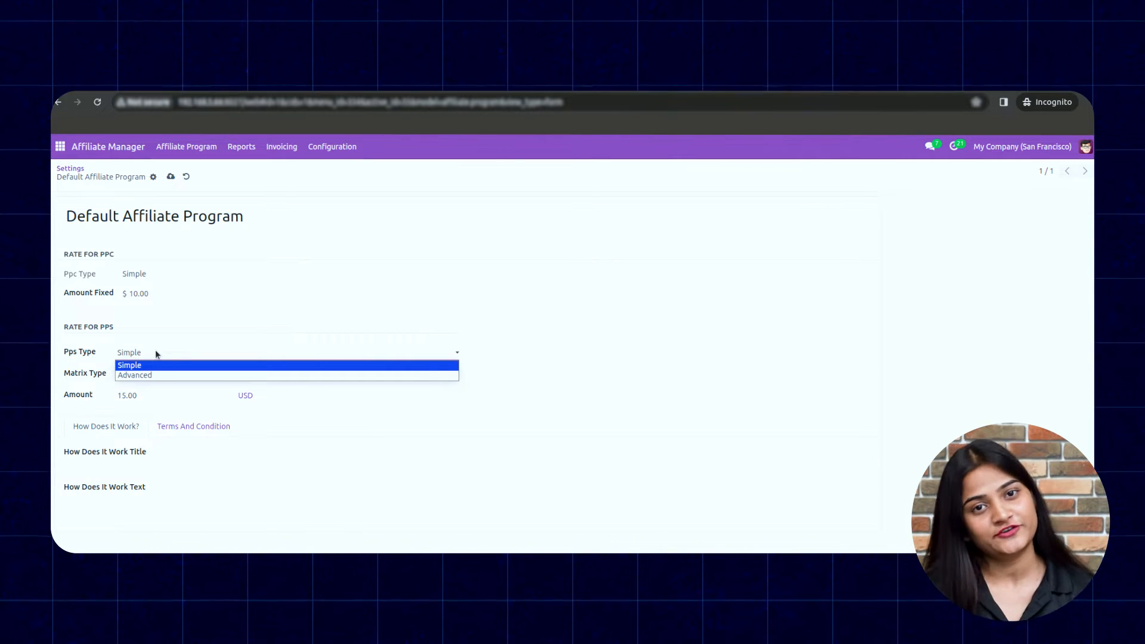
{"action": "left_click", "coordinate": [129, 365]}
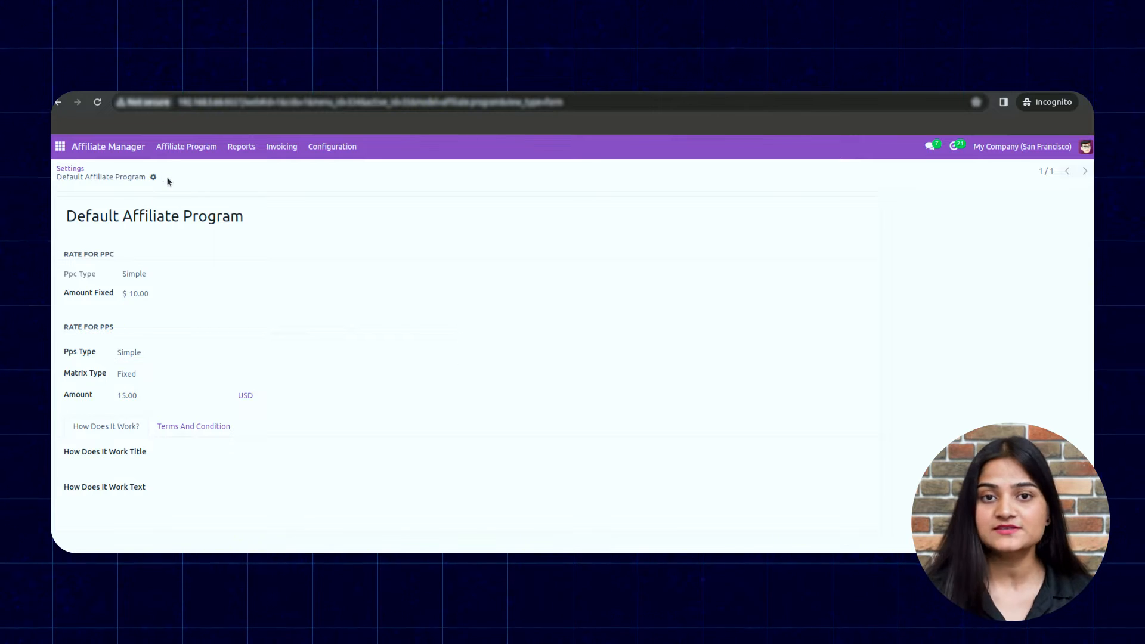
{"action": "left_click", "coordinate": [279, 217]}
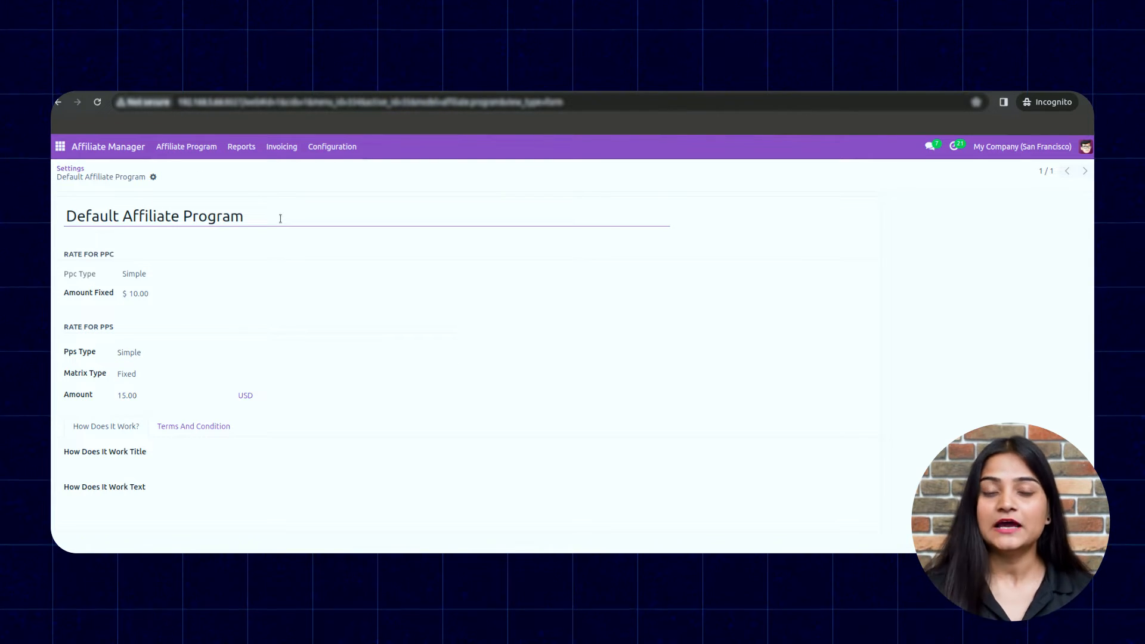
{"action": "mouse_move", "coordinate": [319, 545]}
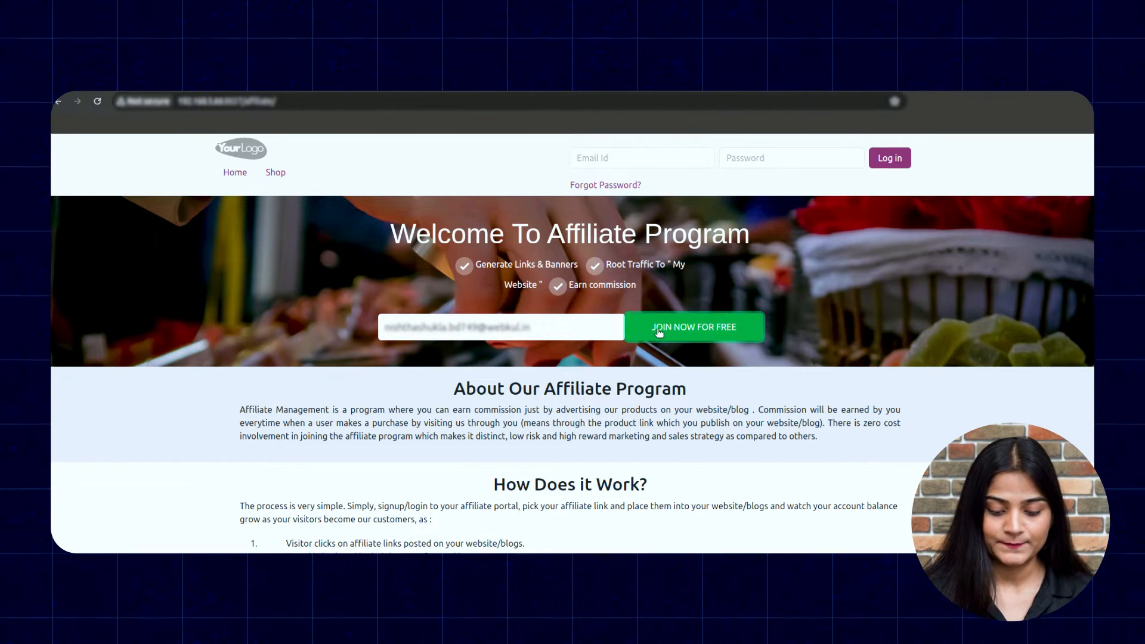
- Submit the join request on the /affiliate page with JOIN NOW FOR FREE
{"action": "left_click", "coordinate": [694, 327]}
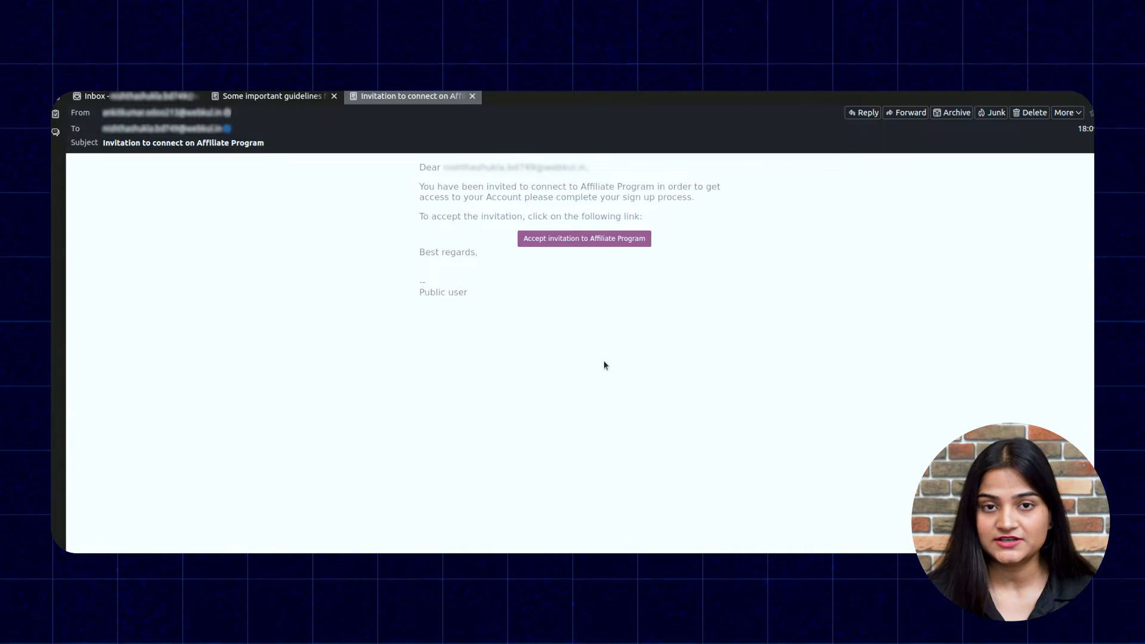
{"action": "mouse_move", "coordinate": [562, 253]}
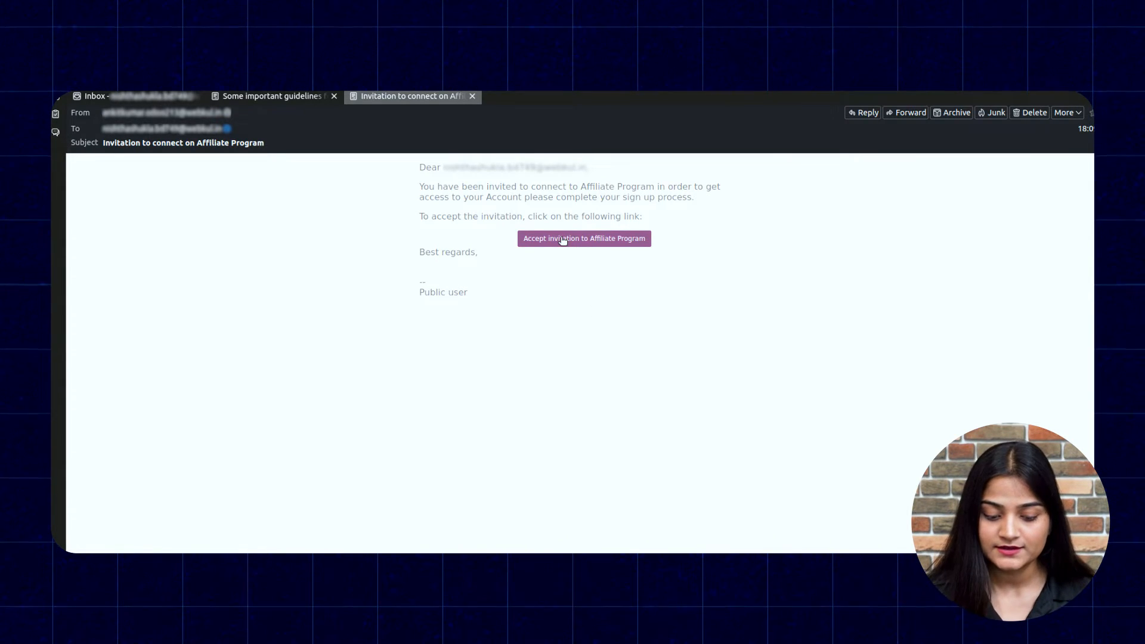
- Accept the affiliate program invitation from the invitation email
{"action": "left_click", "coordinate": [583, 238]}
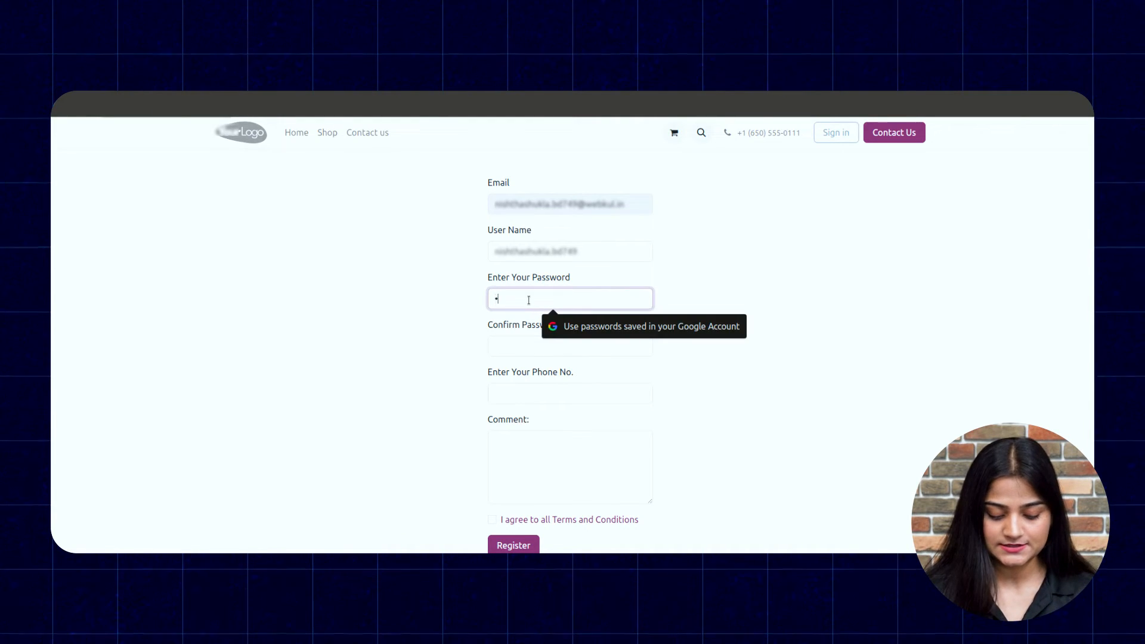
{"action": "left_click", "coordinate": [570, 346]}
{"action": "type", "text": "te"}
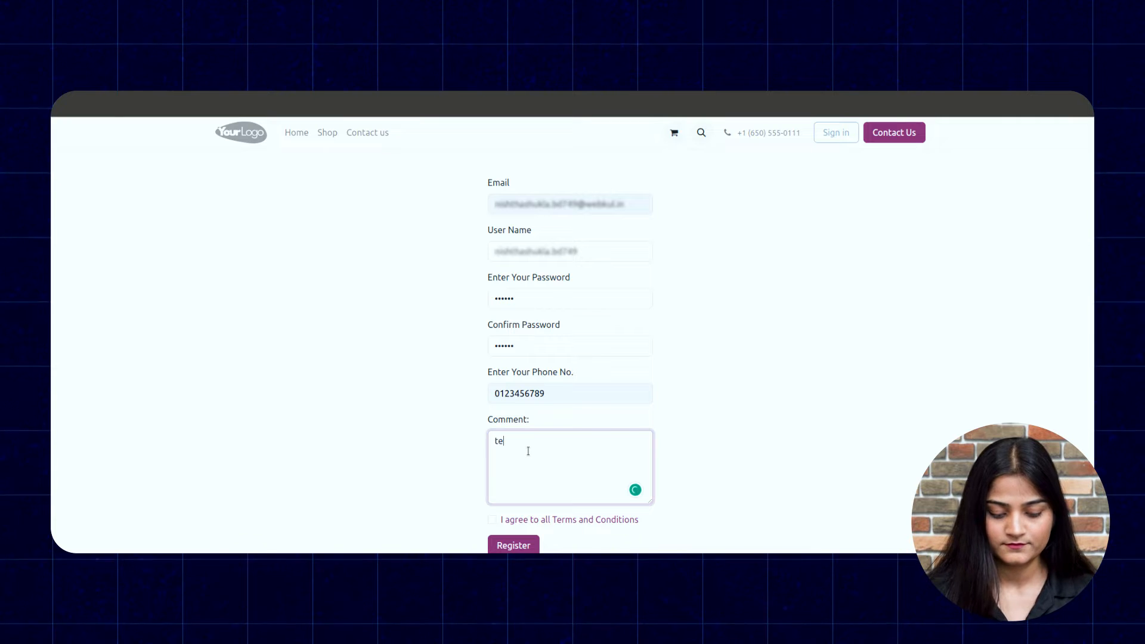
{"action": "type", "text": "demo"}
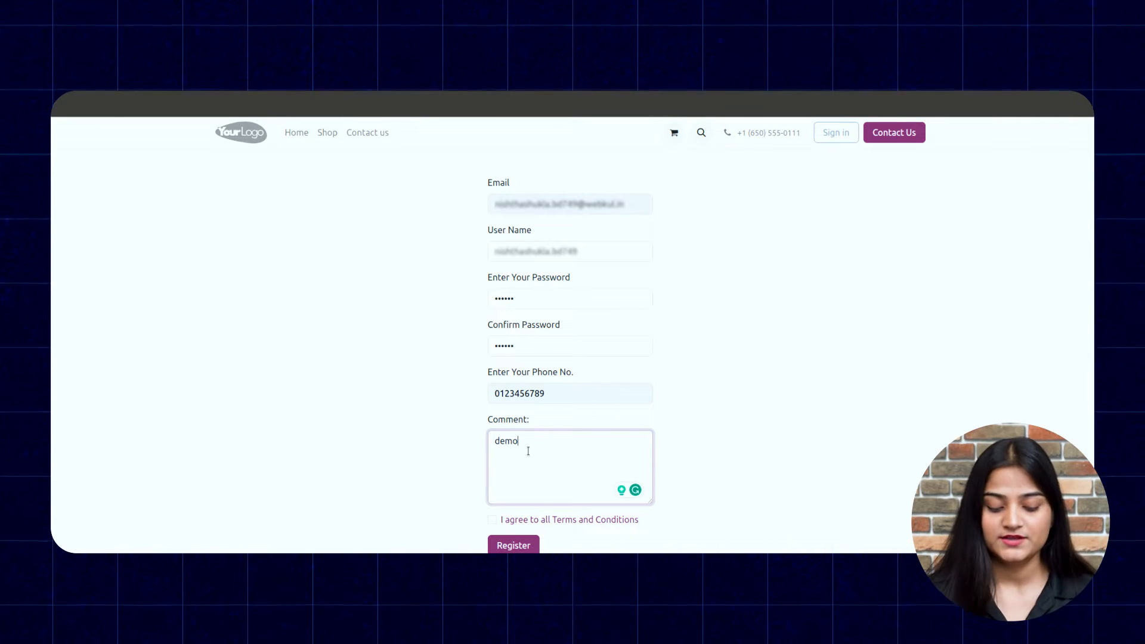
{"action": "left_click", "coordinate": [491, 519]}
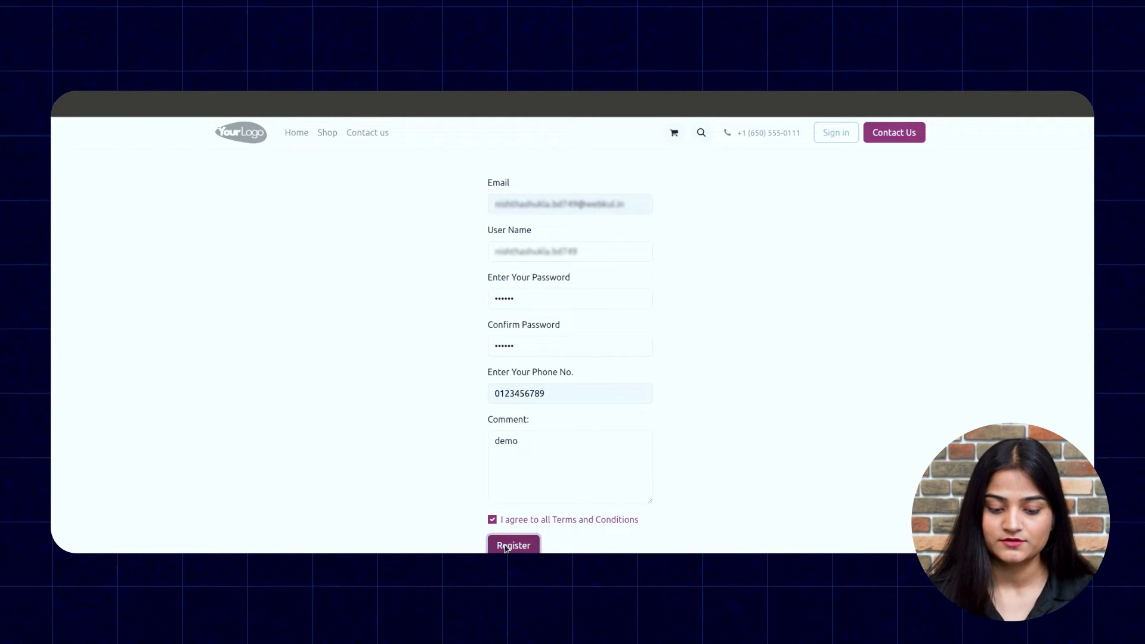
{"action": "left_click", "coordinate": [512, 545]}
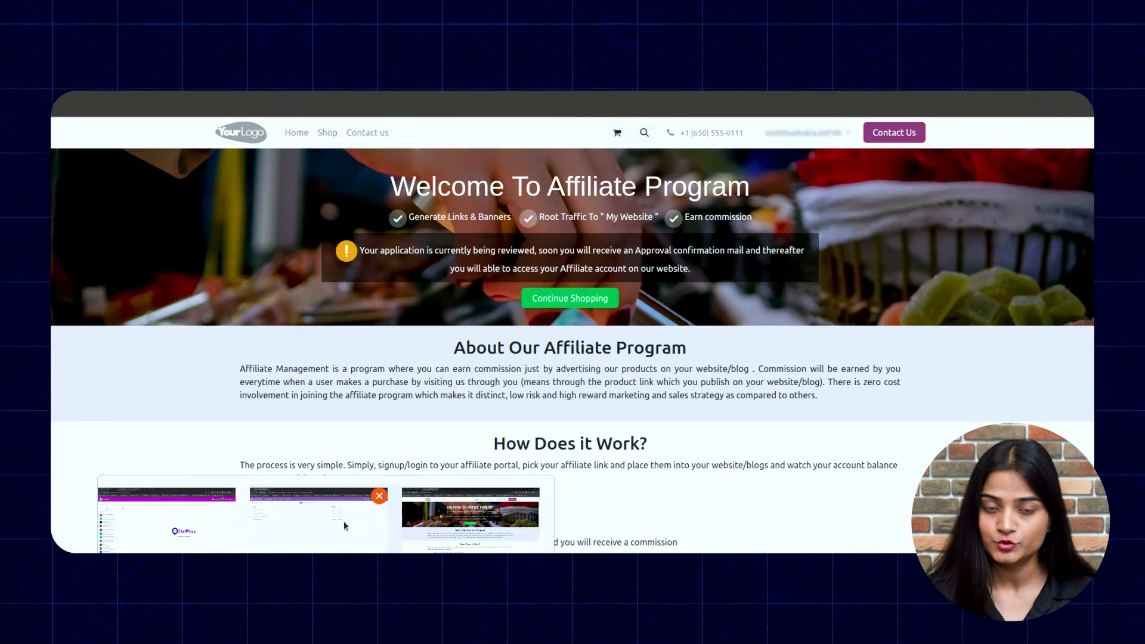
- Open the last Pending For Approval affiliate request and approve it
{"action": "left_click", "coordinate": [317, 511]}
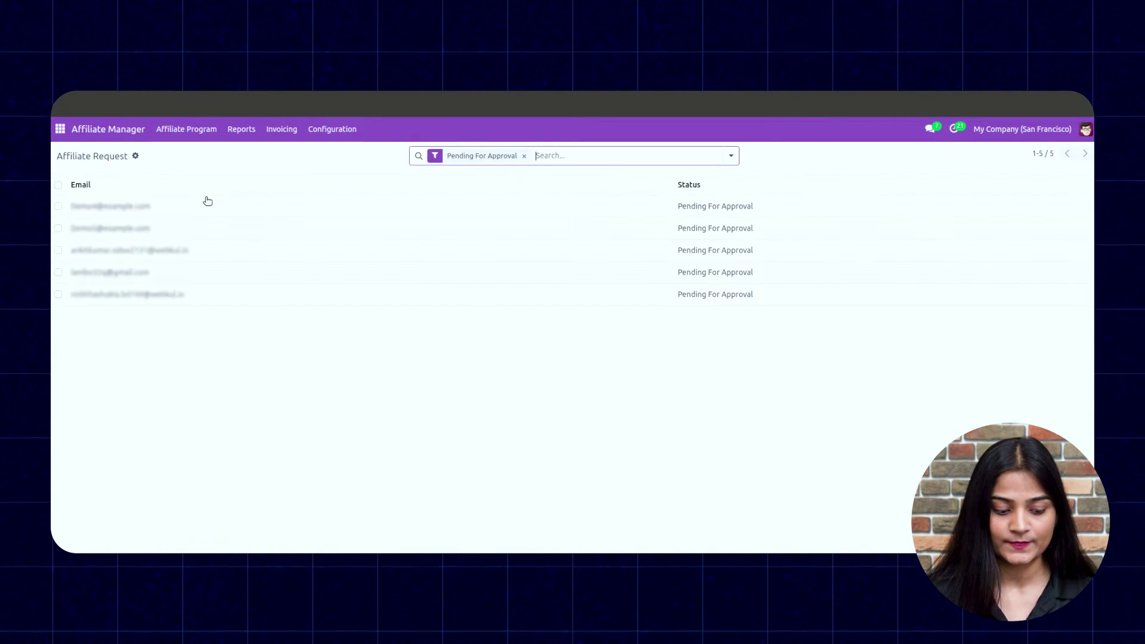
{"action": "mouse_move", "coordinate": [129, 343]}
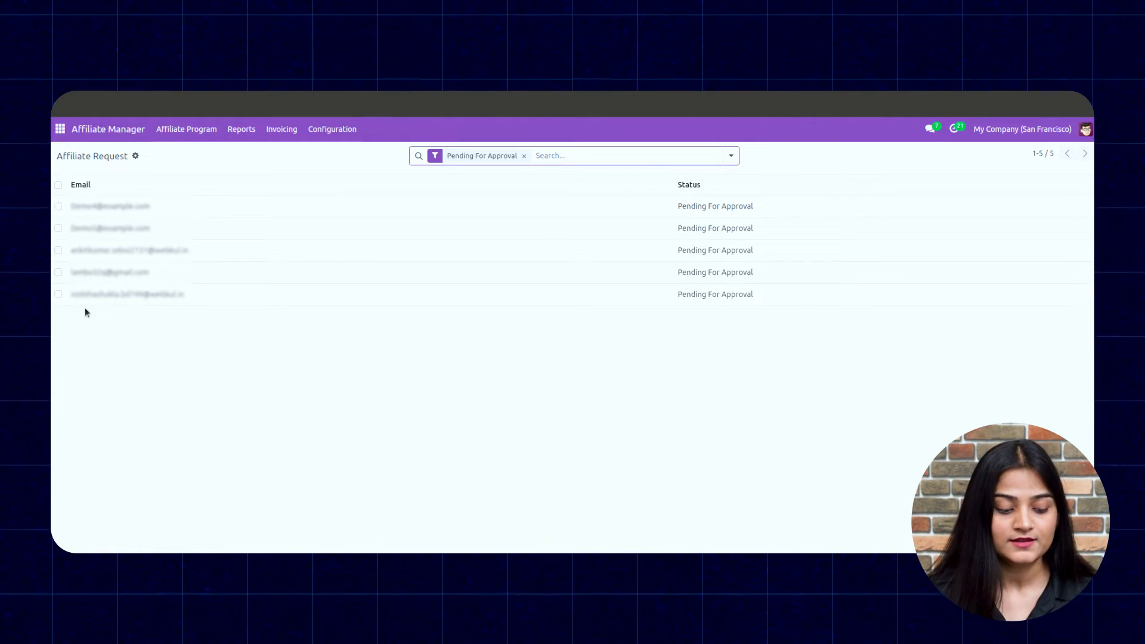
{"action": "left_click", "coordinate": [127, 293]}
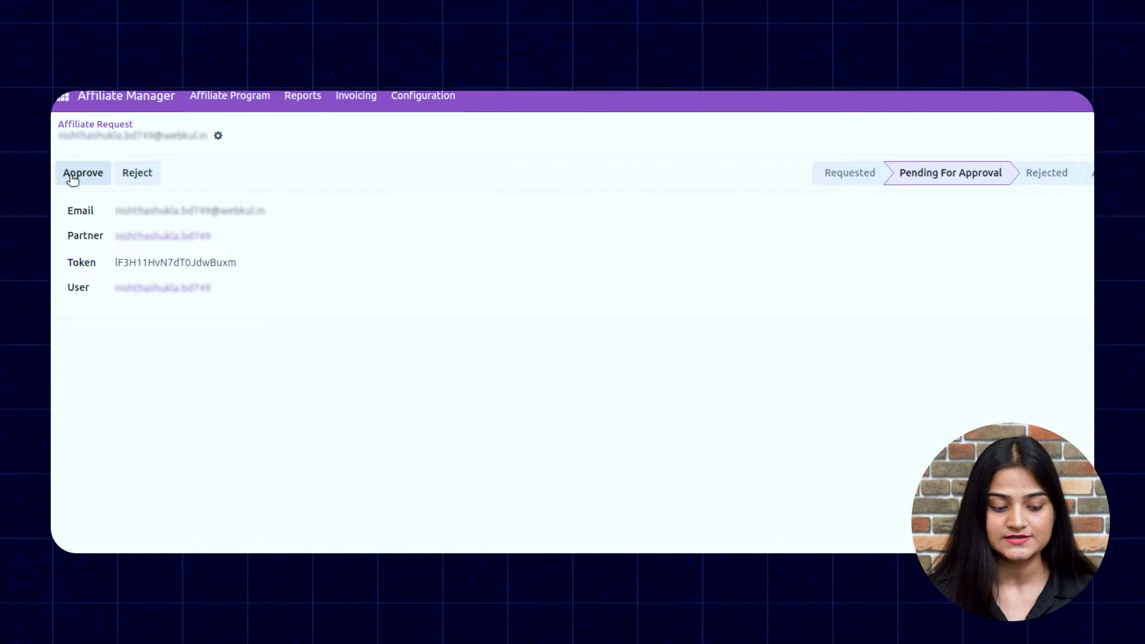
{"action": "left_click", "coordinate": [82, 172]}
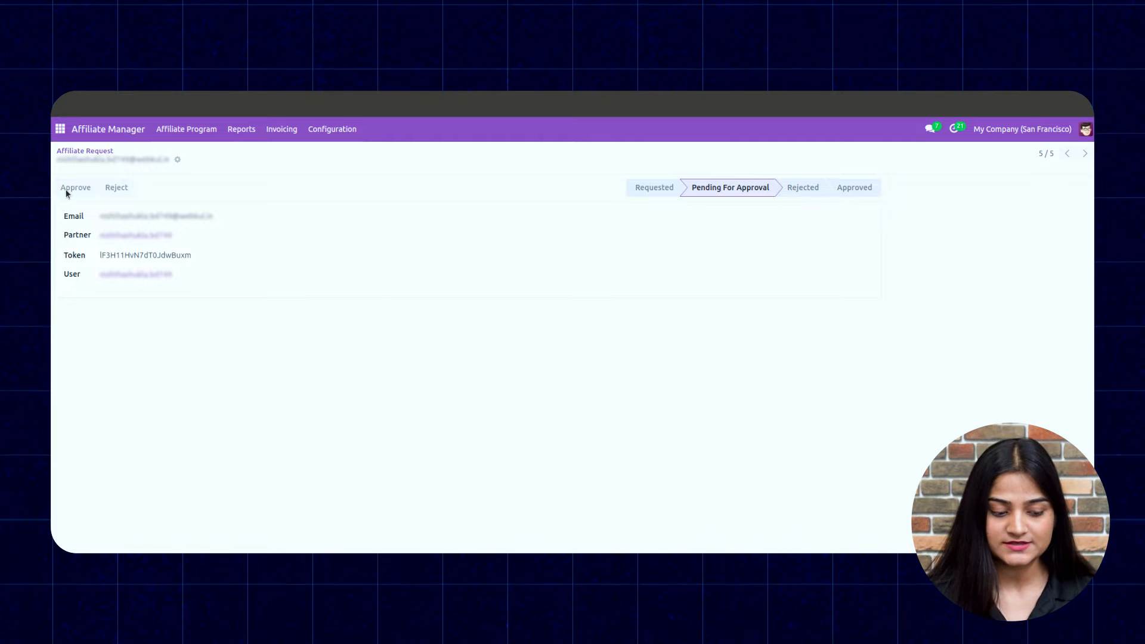
{"action": "mouse_move", "coordinate": [576, 259]}
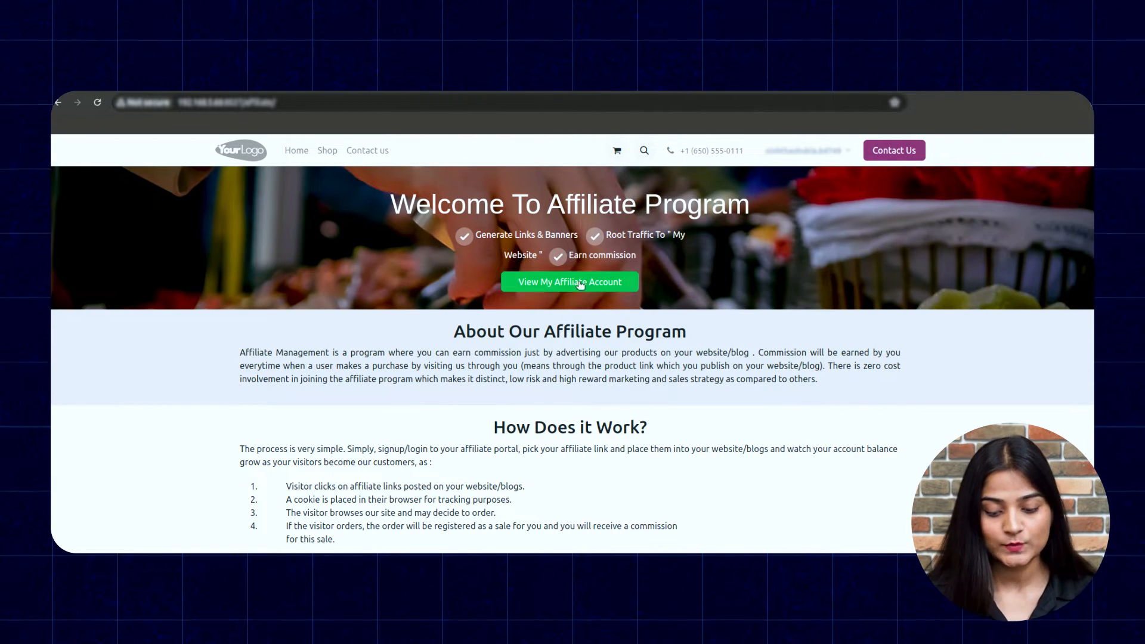
- View My Affiliate Account and go to its Tools page of link generators
{"action": "left_click", "coordinate": [569, 282]}
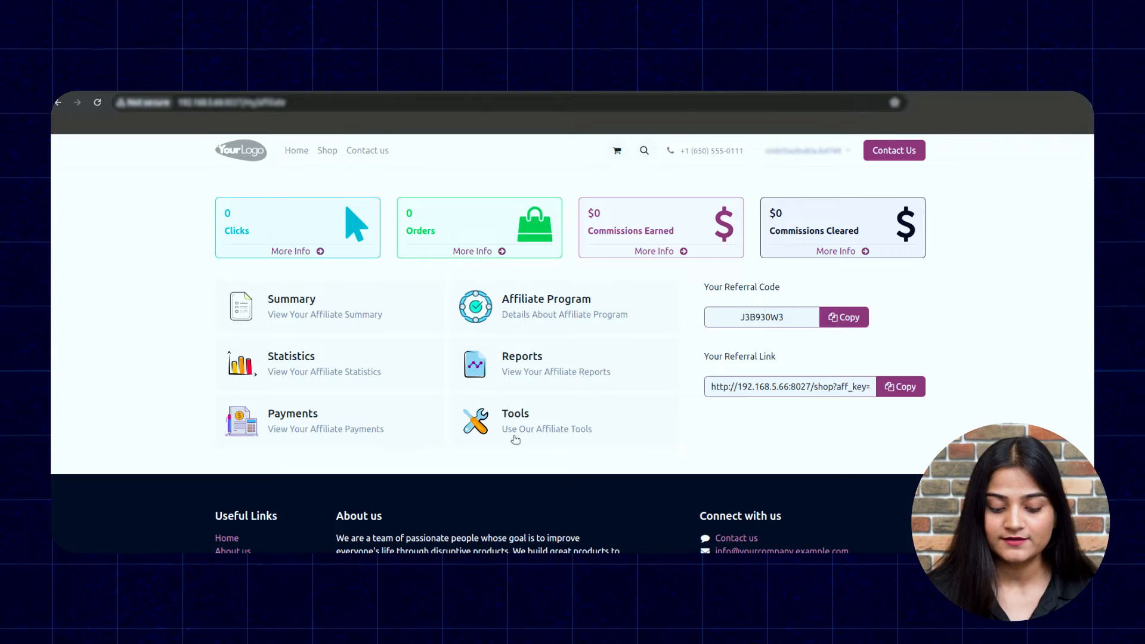
{"action": "left_click", "coordinate": [515, 414]}
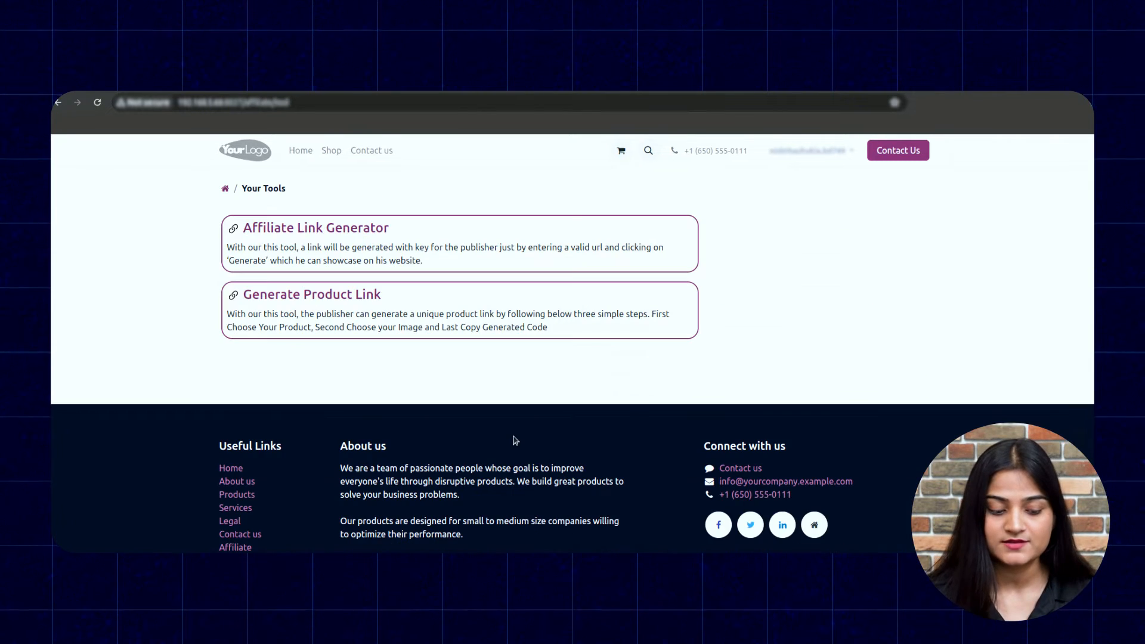
{"action": "mouse_move", "coordinate": [441, 324]}
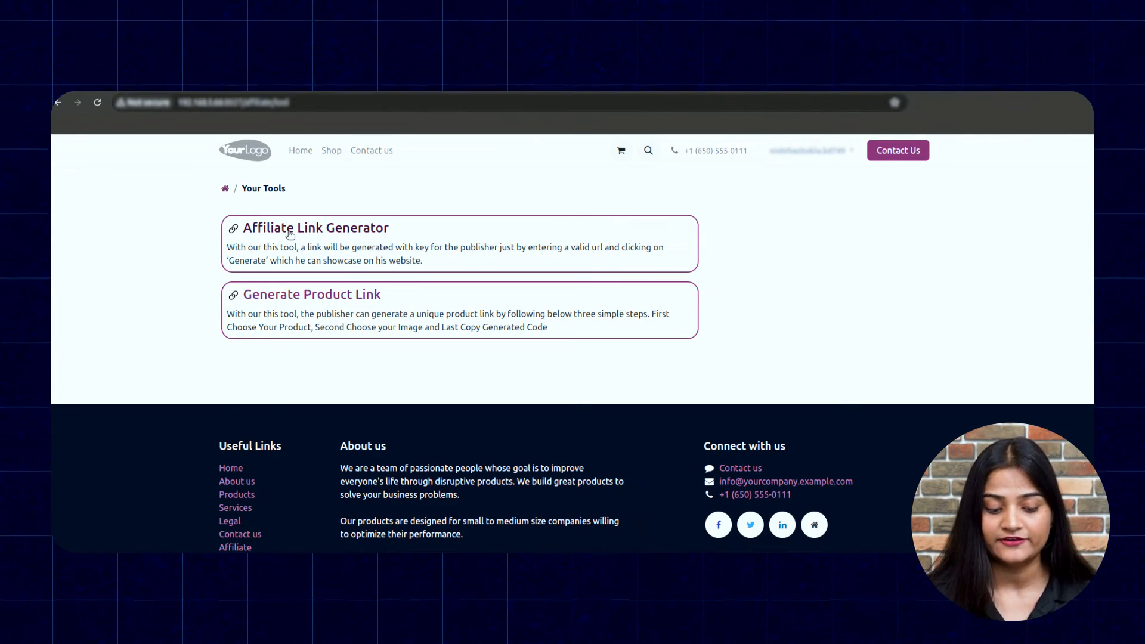
- Start the Affiliate Link Generator and find the Office Design Software product page in the Shop
{"action": "left_click", "coordinate": [315, 226]}
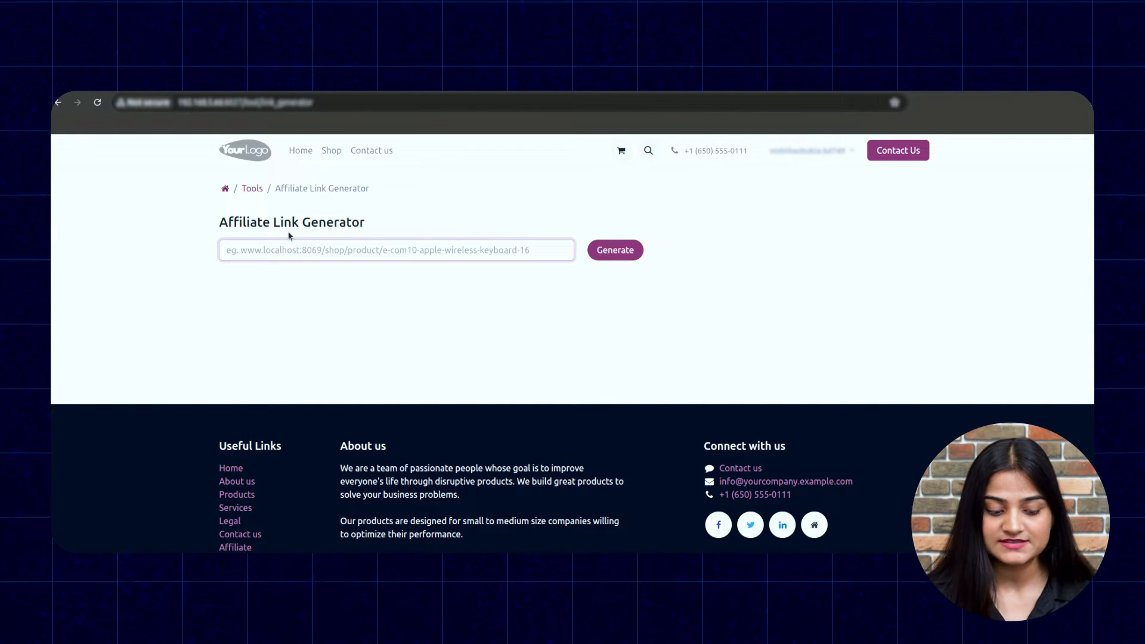
{"action": "left_click", "coordinate": [396, 249]}
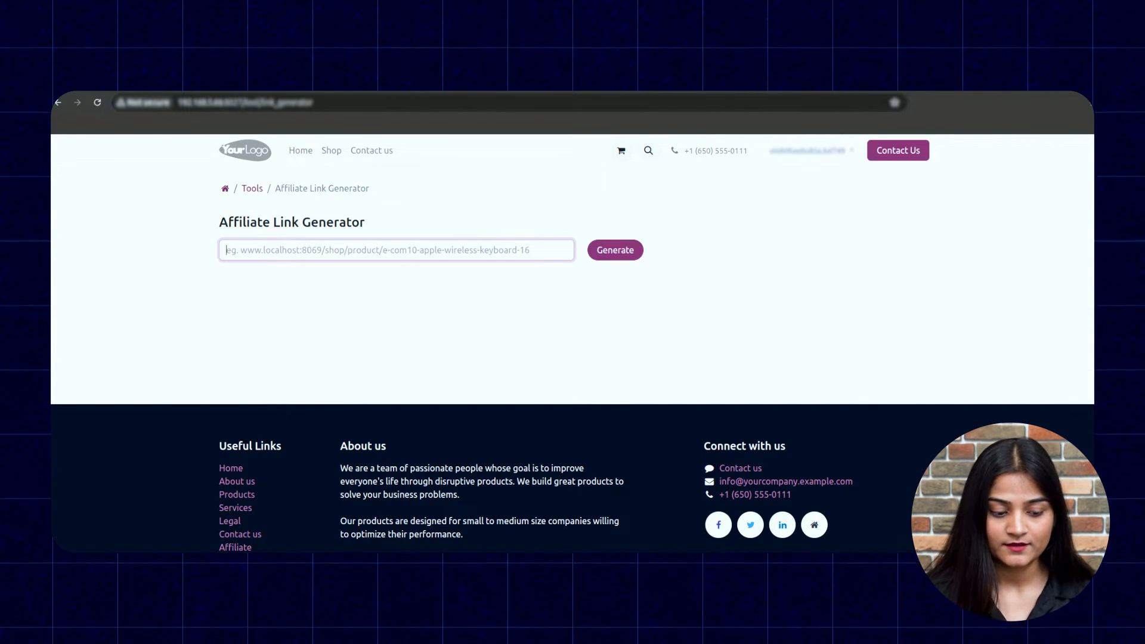
{"action": "left_click", "coordinate": [235, 547]}
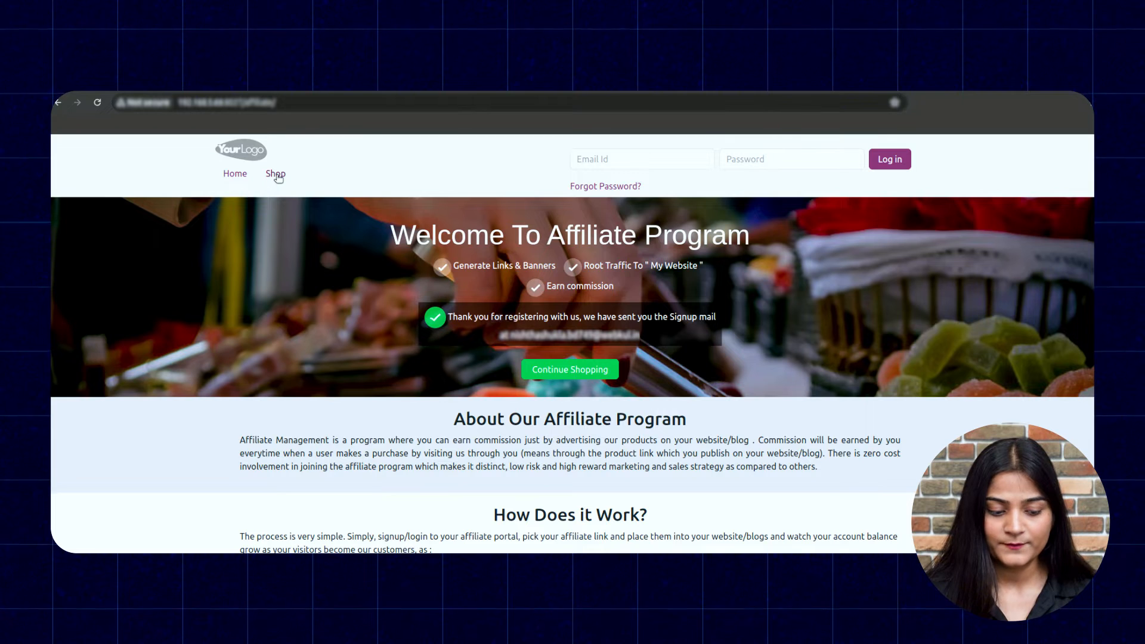
{"action": "left_click", "coordinate": [276, 175]}
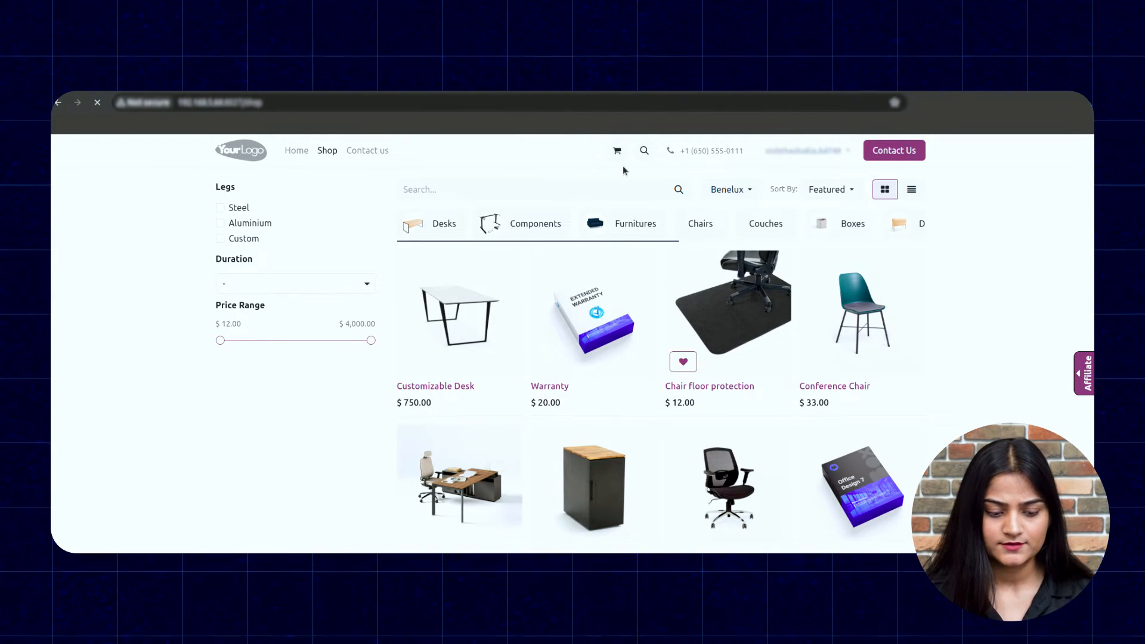
{"action": "left_click", "coordinate": [861, 485]}
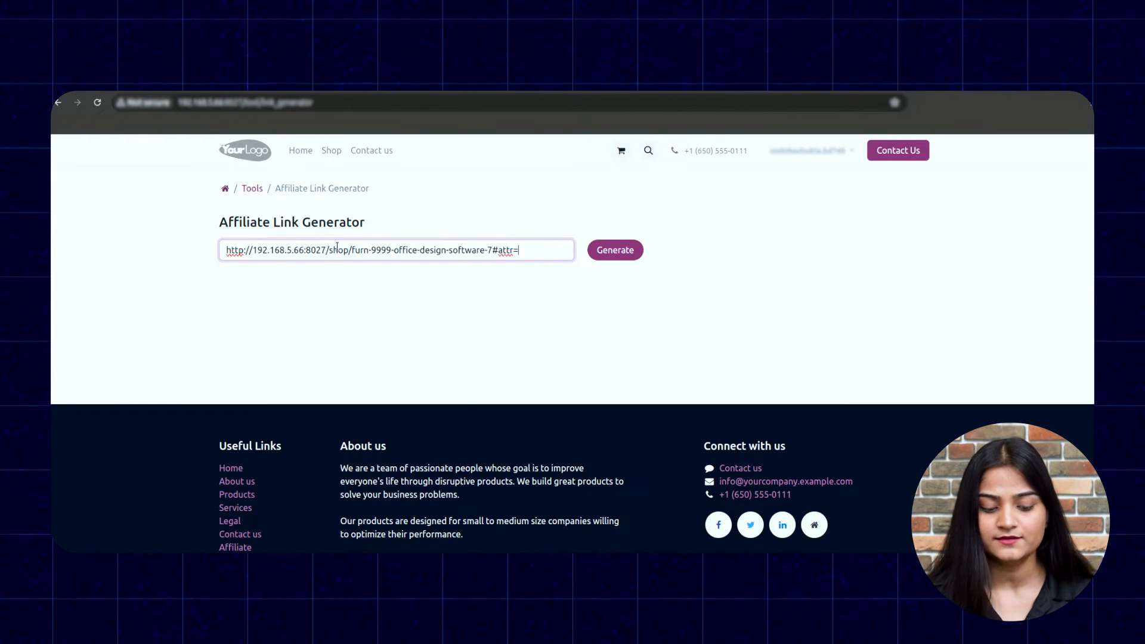
- Generate the affiliate text link from the product URL and copy it
{"action": "left_click", "coordinate": [613, 250]}
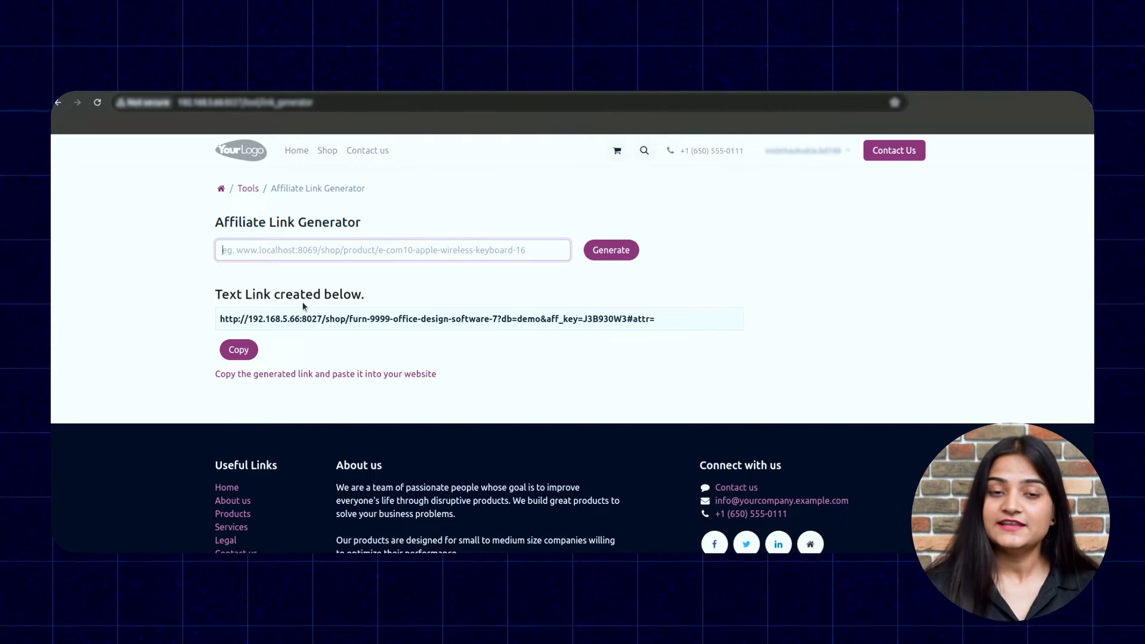
{"action": "left_click", "coordinate": [239, 350]}
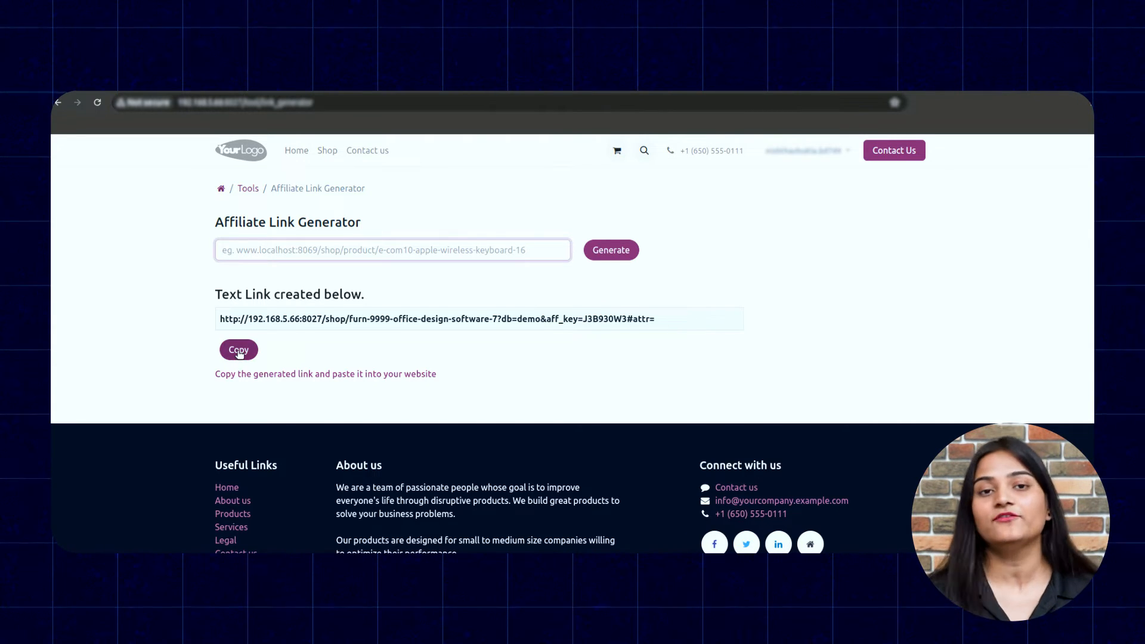
{"action": "left_click", "coordinate": [238, 349]}
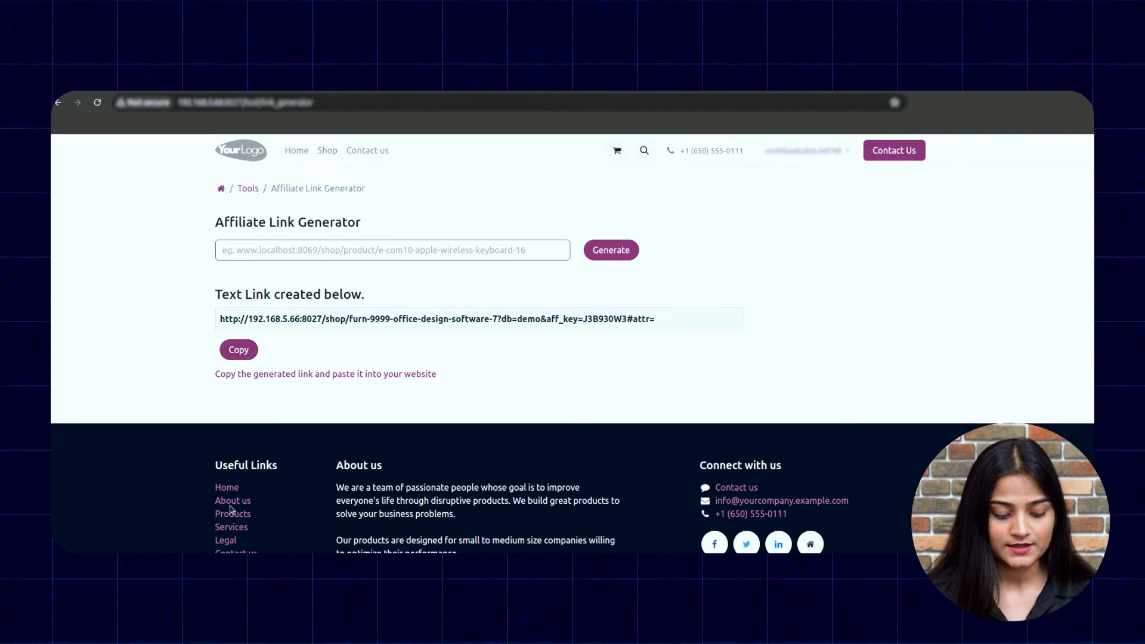
- Load the Office Design Software product page through the affiliate link, then return to the approved request
{"action": "left_click", "coordinate": [327, 151]}
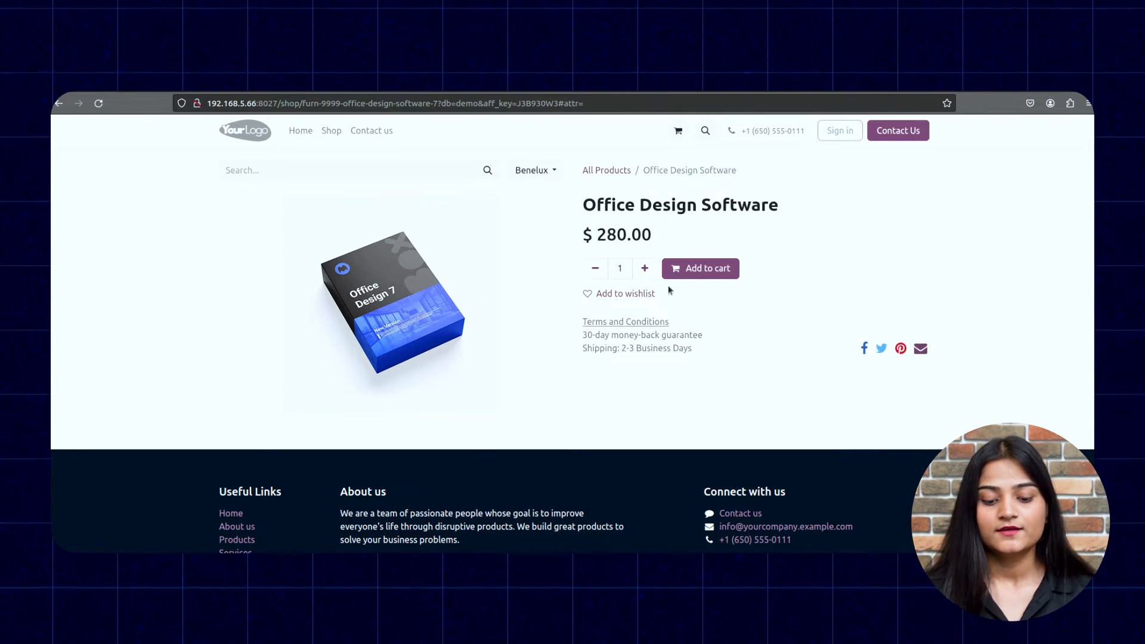
{"action": "mouse_move", "coordinate": [493, 221]}
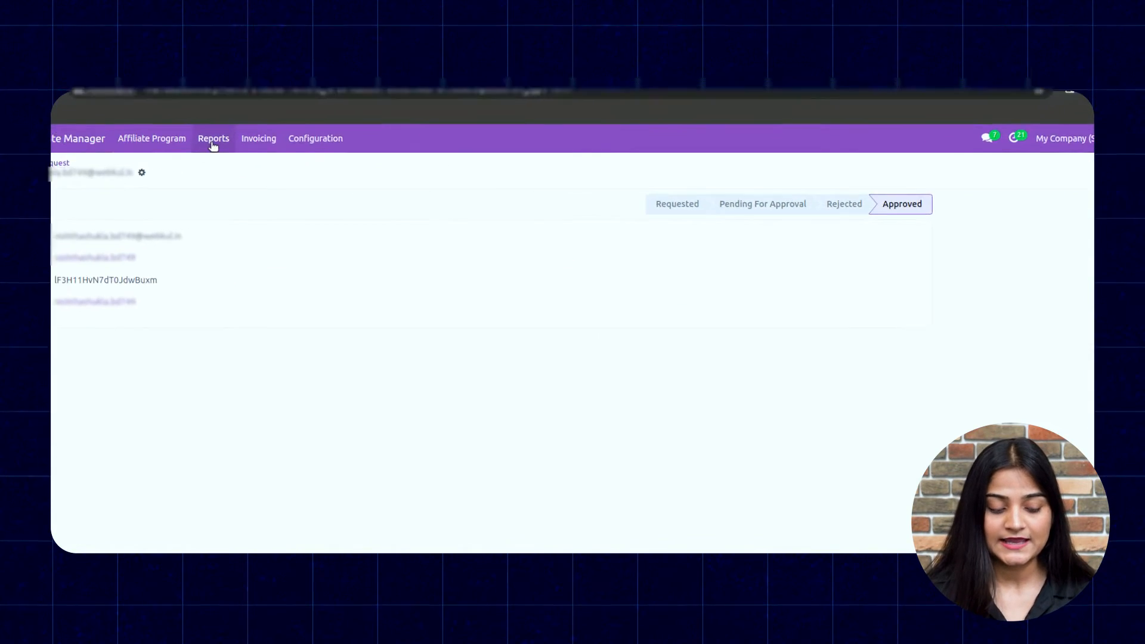
- From the Traffic Report, bring up the newest pay-per-click visit VST000030
{"action": "left_click", "coordinate": [214, 138]}
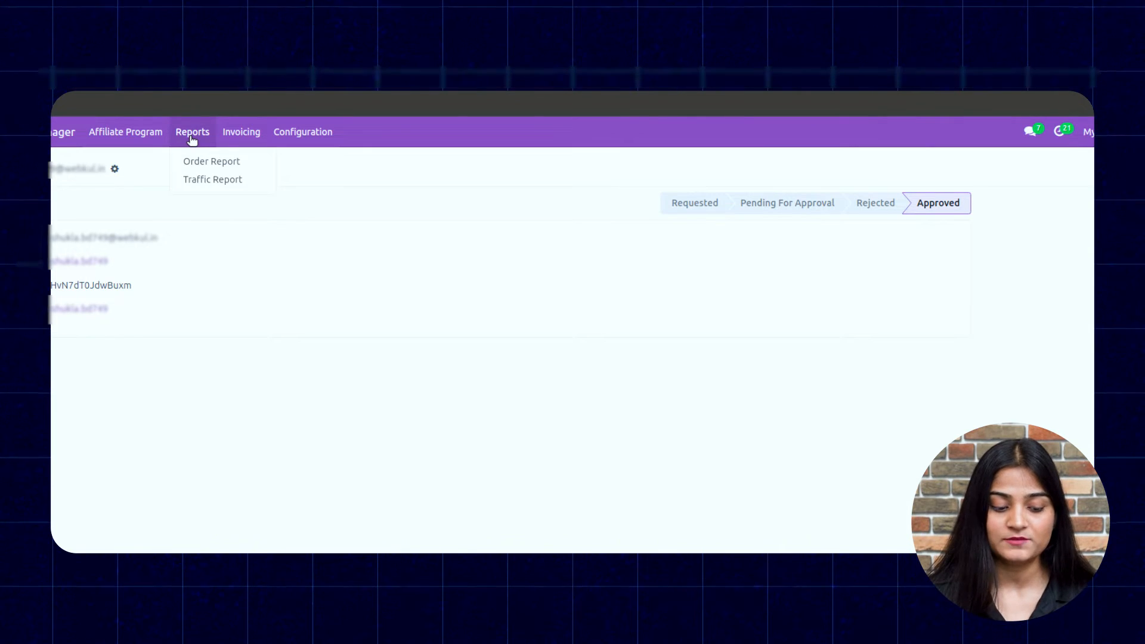
{"action": "left_click", "coordinate": [212, 179]}
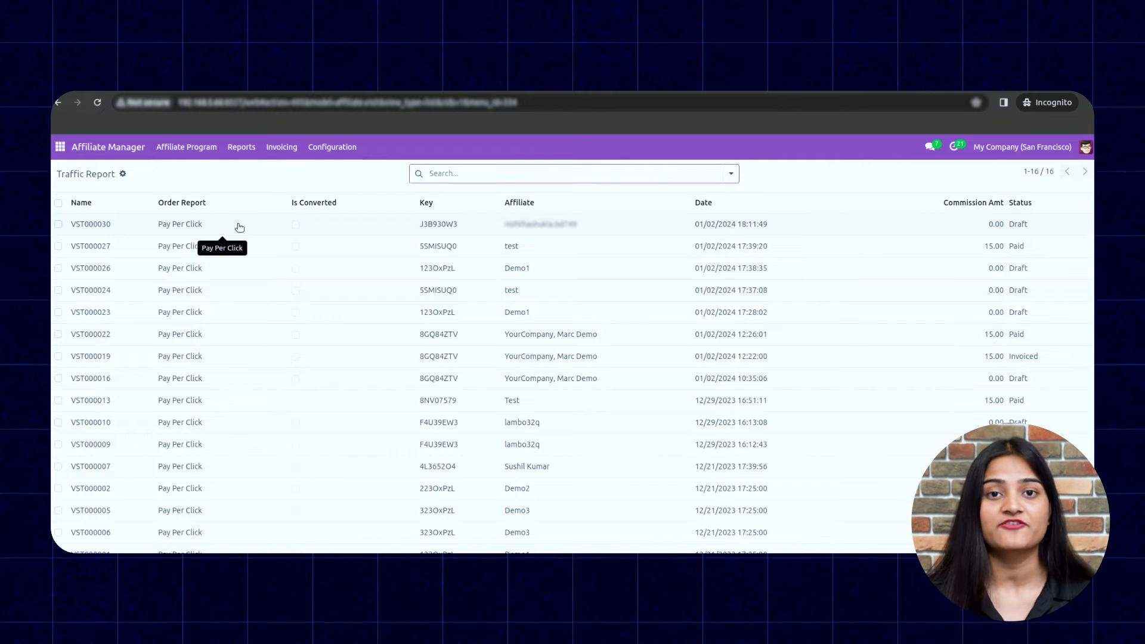
{"action": "left_click", "coordinate": [91, 223]}
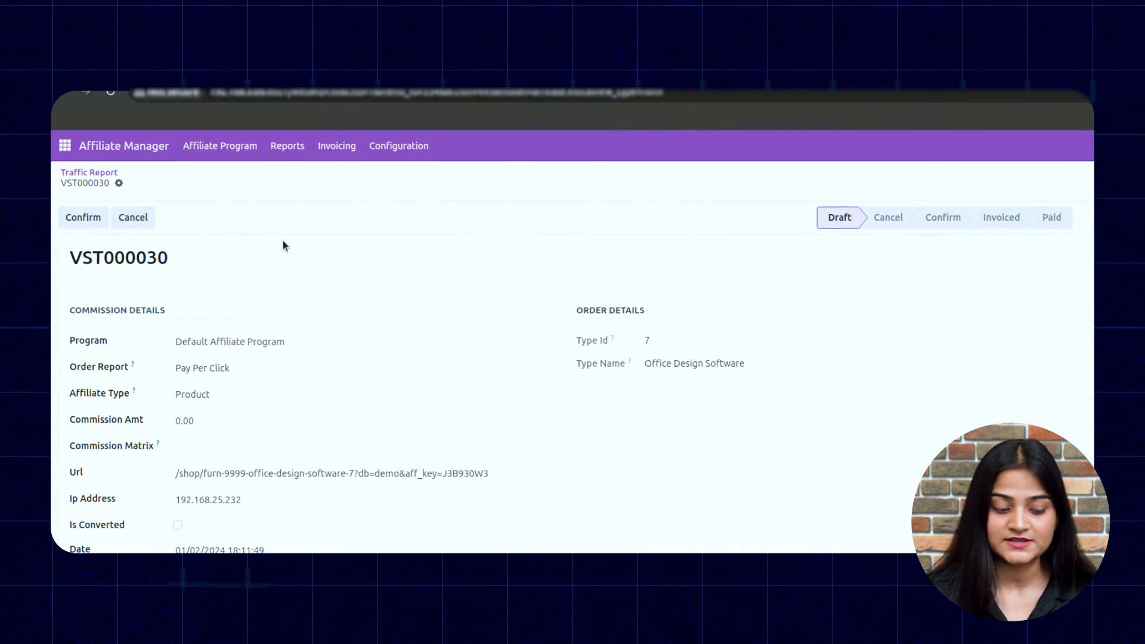
- Confirm VST000030 with its 10.00 commission and generate its draft commission bill
{"action": "left_click", "coordinate": [82, 217]}
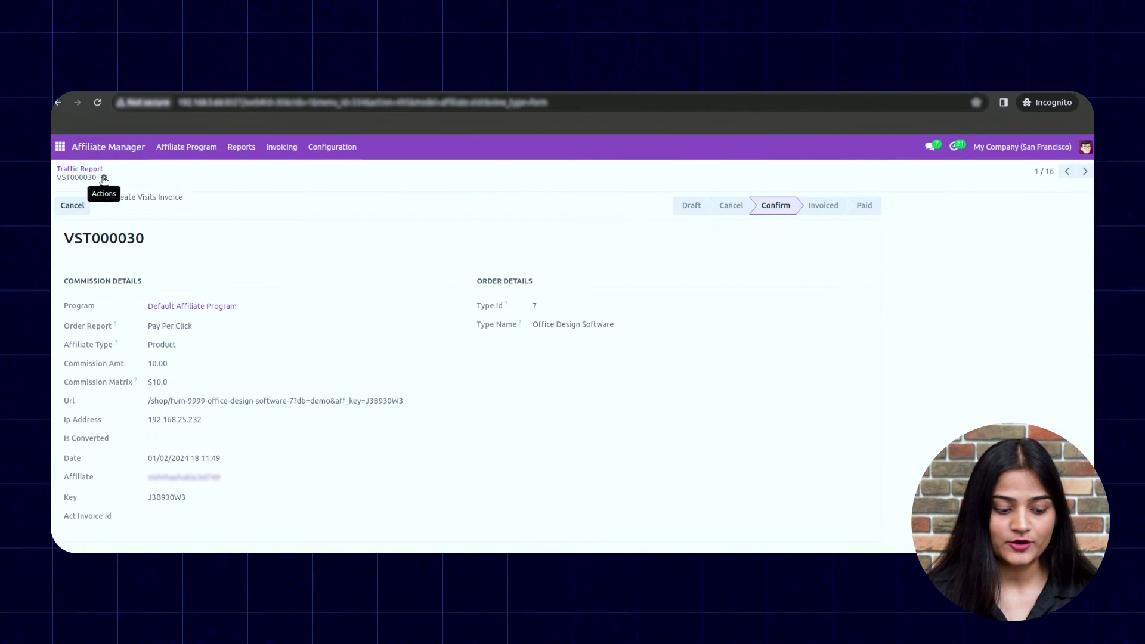
{"action": "mouse_move", "coordinate": [152, 205]}
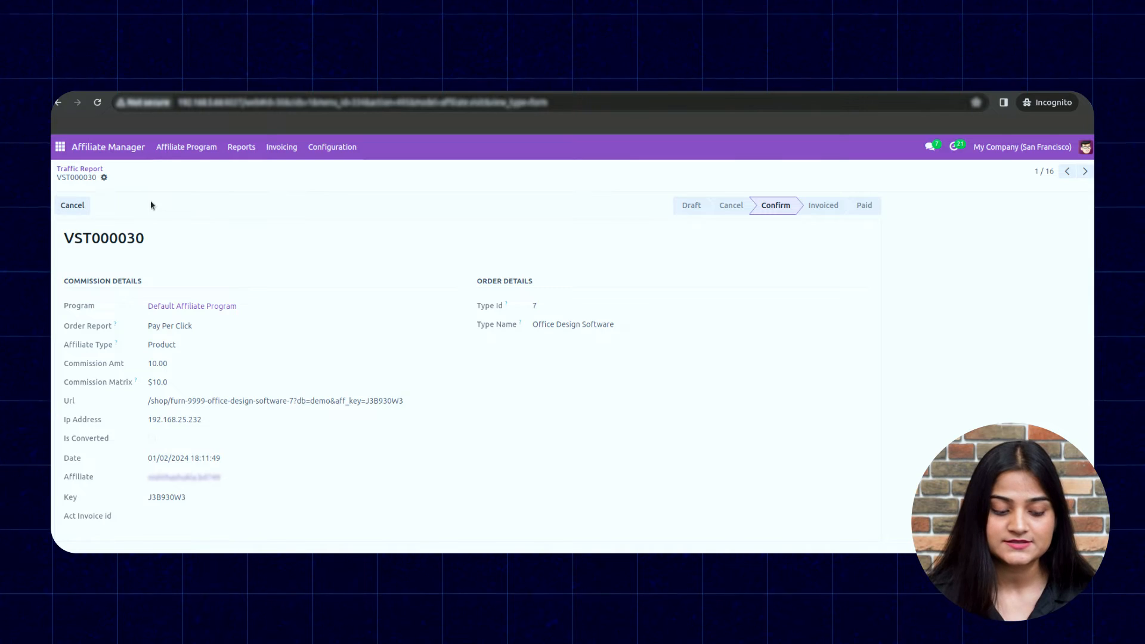
{"action": "left_click", "coordinate": [72, 205]}
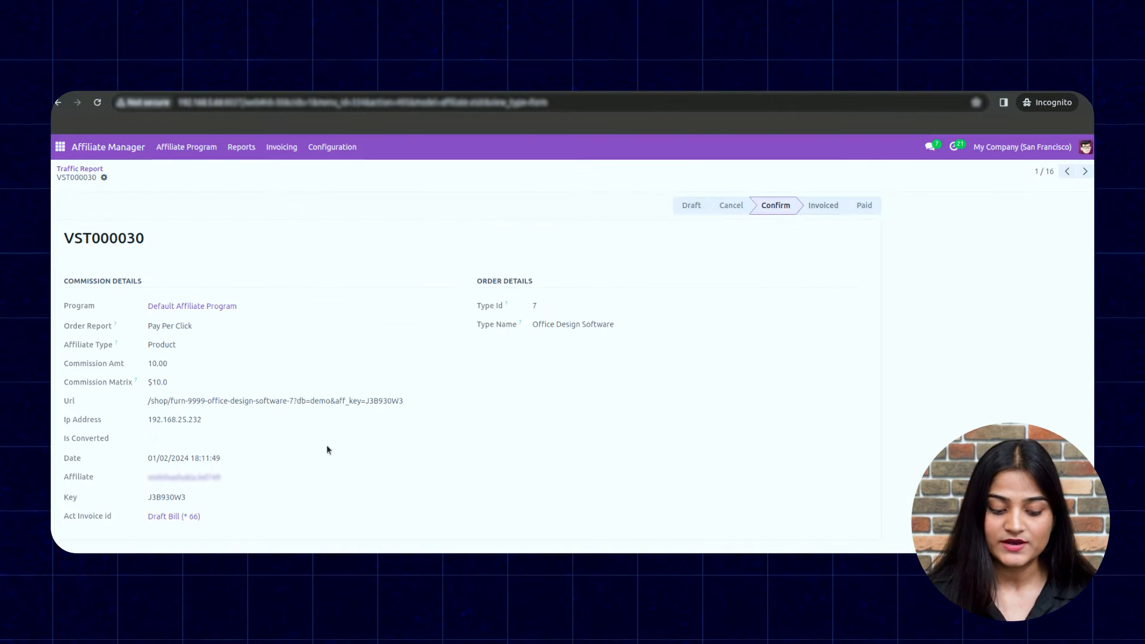
{"action": "left_click", "coordinate": [822, 205]}
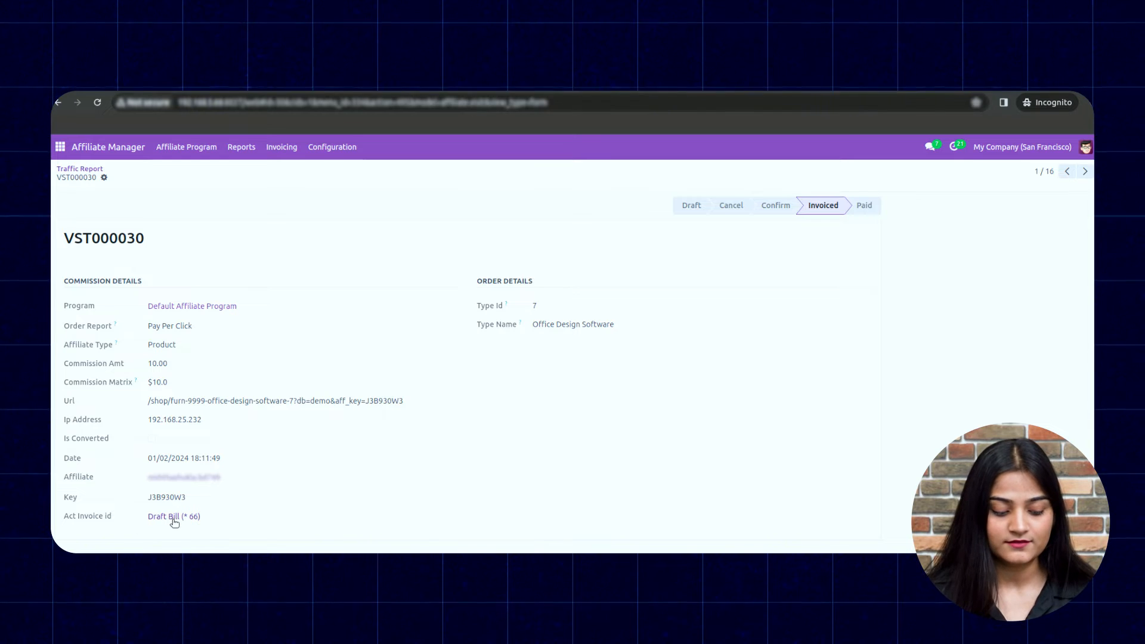
- Post the pay-per-click commission bill as BILL/2024/01/0006 and register its $11.50 payment
{"action": "left_click", "coordinate": [174, 516]}
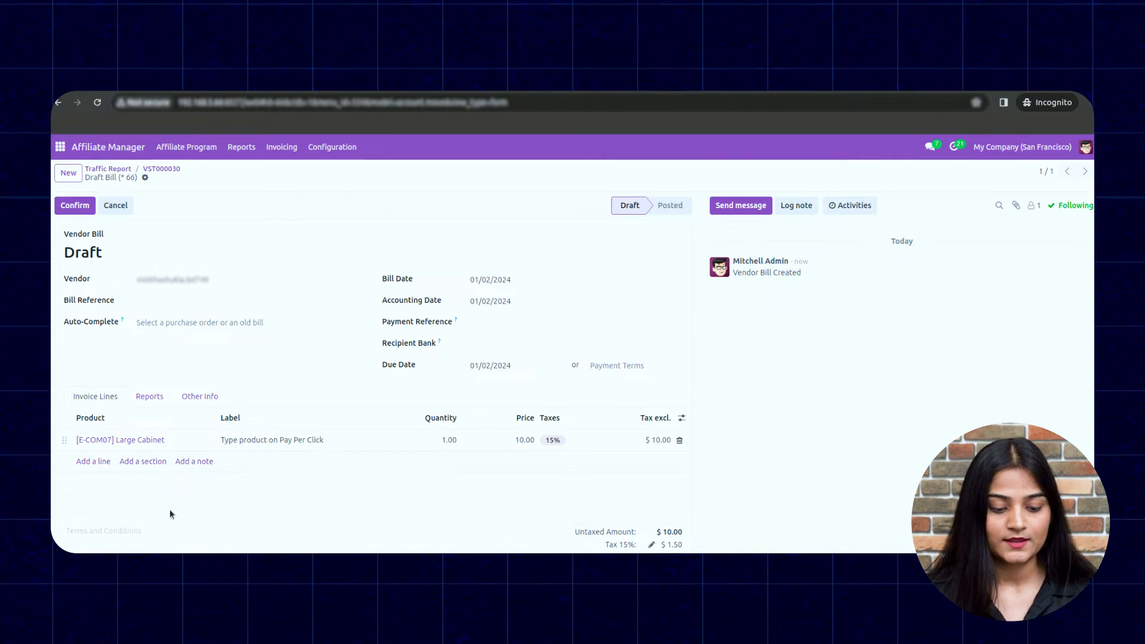
{"action": "left_click", "coordinate": [74, 205]}
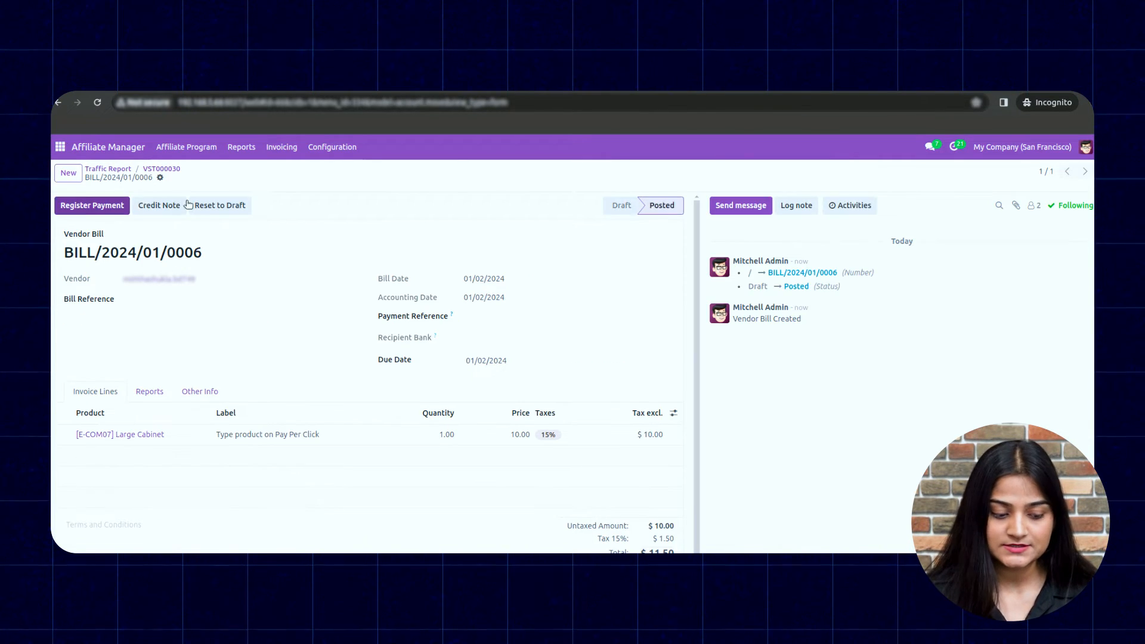
{"action": "left_click", "coordinate": [92, 205]}
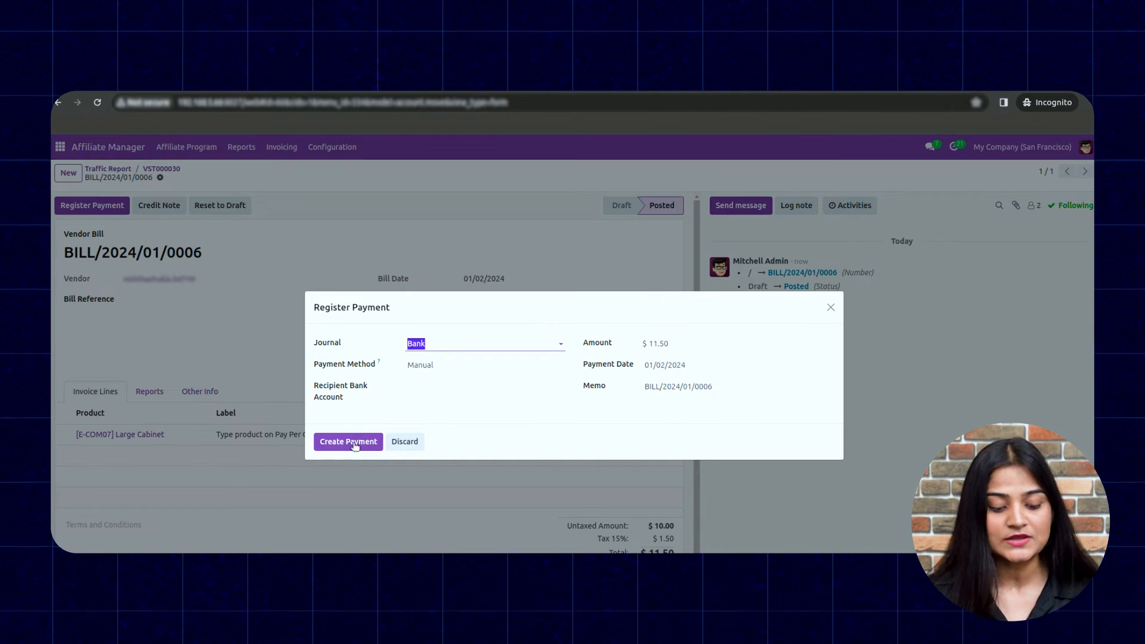
{"action": "left_click", "coordinate": [347, 441]}
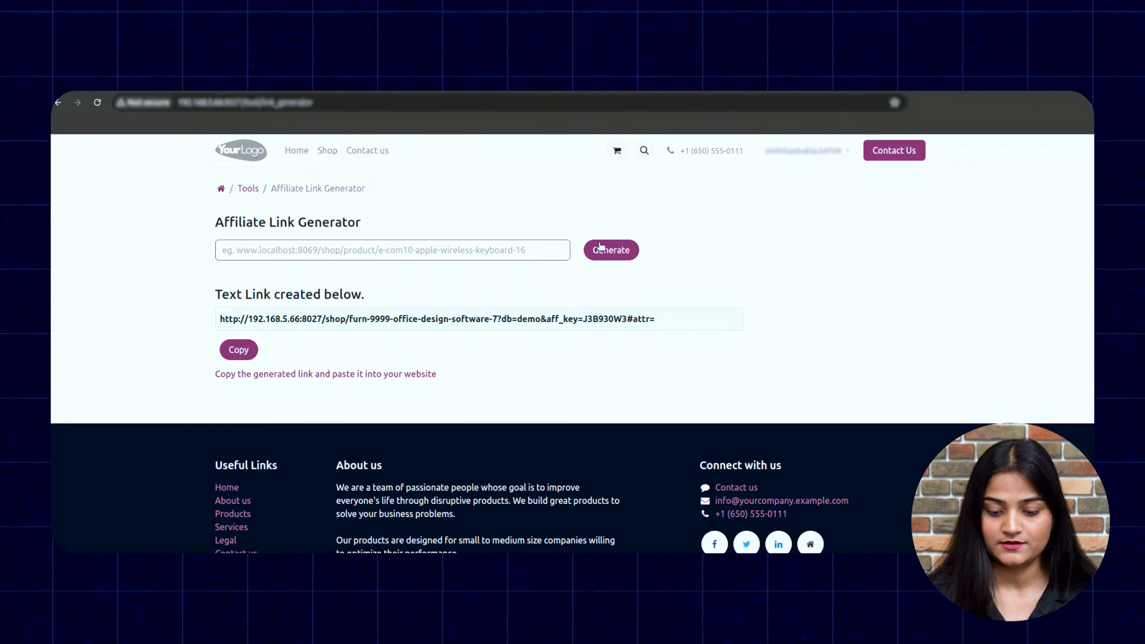
- View the affiliate's earnings reports showing $10.0 approved, then return to the dashboard
{"action": "left_click", "coordinate": [802, 150]}
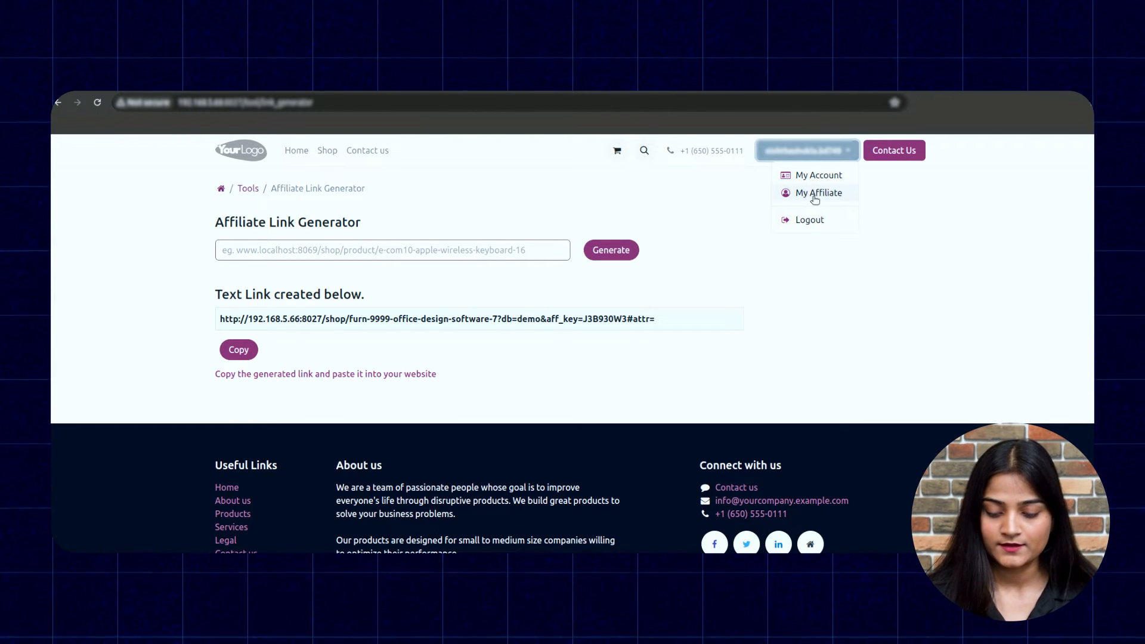
{"action": "left_click", "coordinate": [818, 192]}
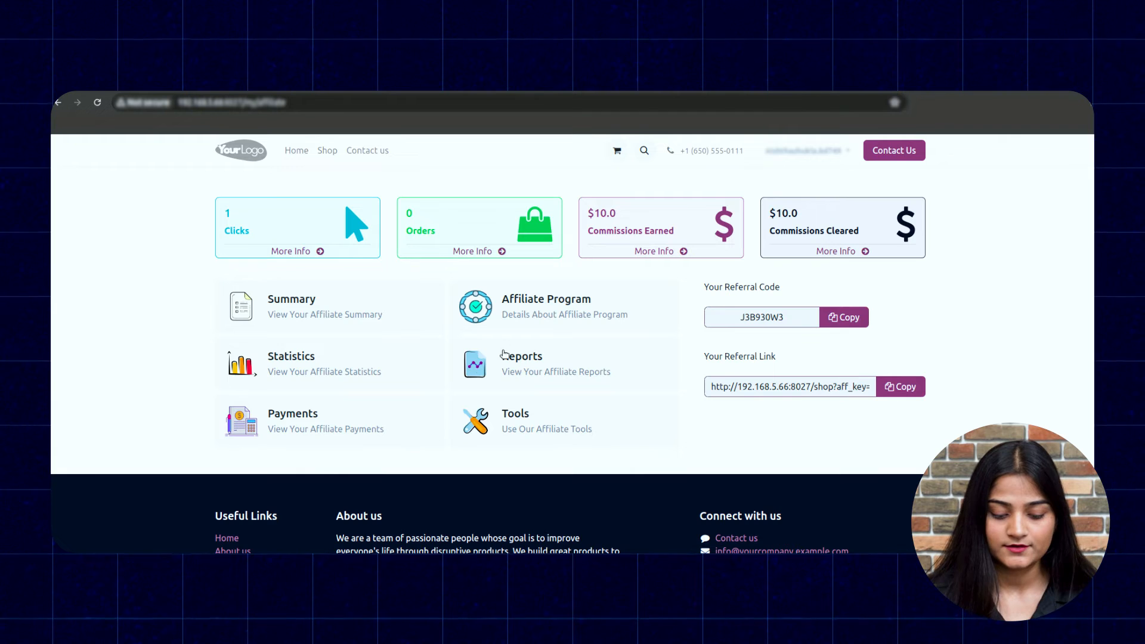
{"action": "left_click", "coordinate": [521, 363]}
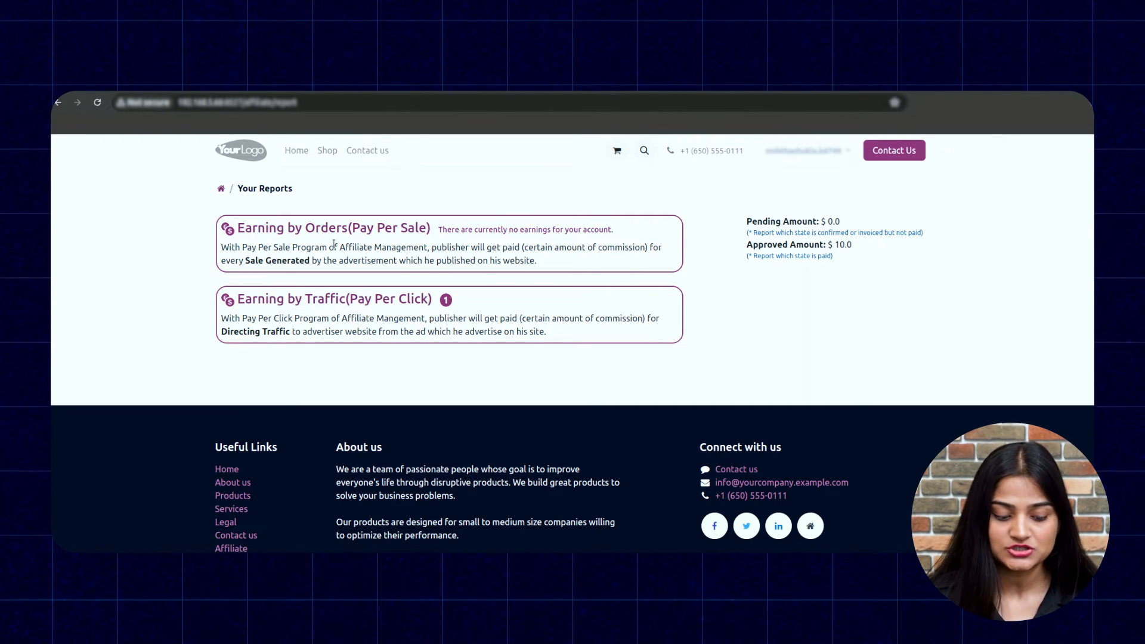
{"action": "left_click", "coordinate": [333, 298]}
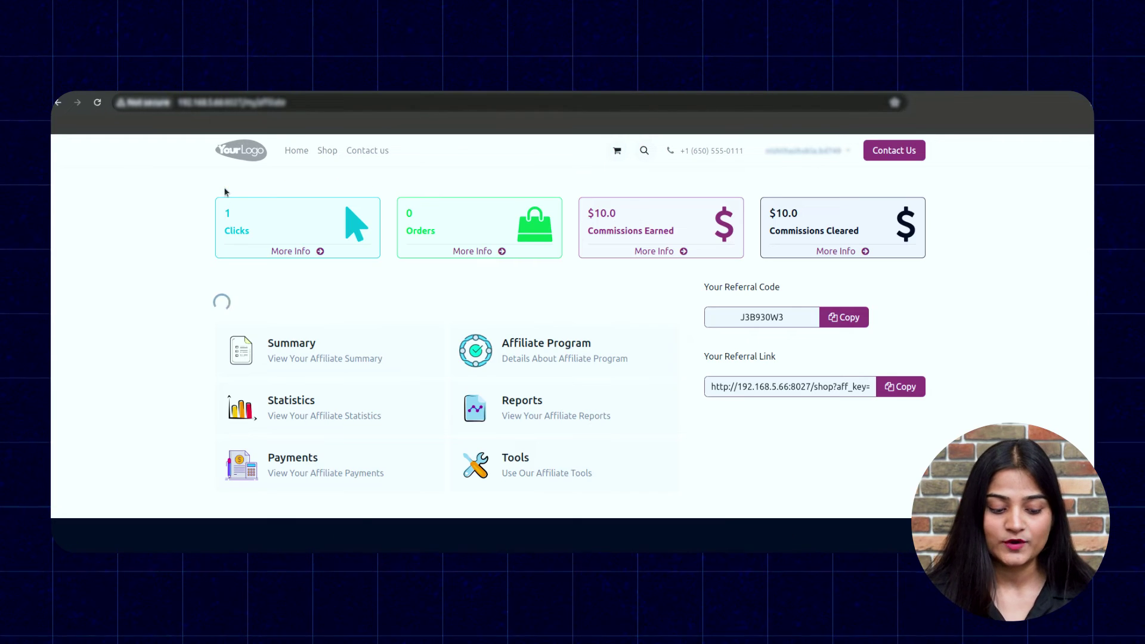
- View Your Payments listing BILL/2024/01/0006 as paid and reopen the Office Design Software page
{"action": "left_click", "coordinate": [294, 457]}
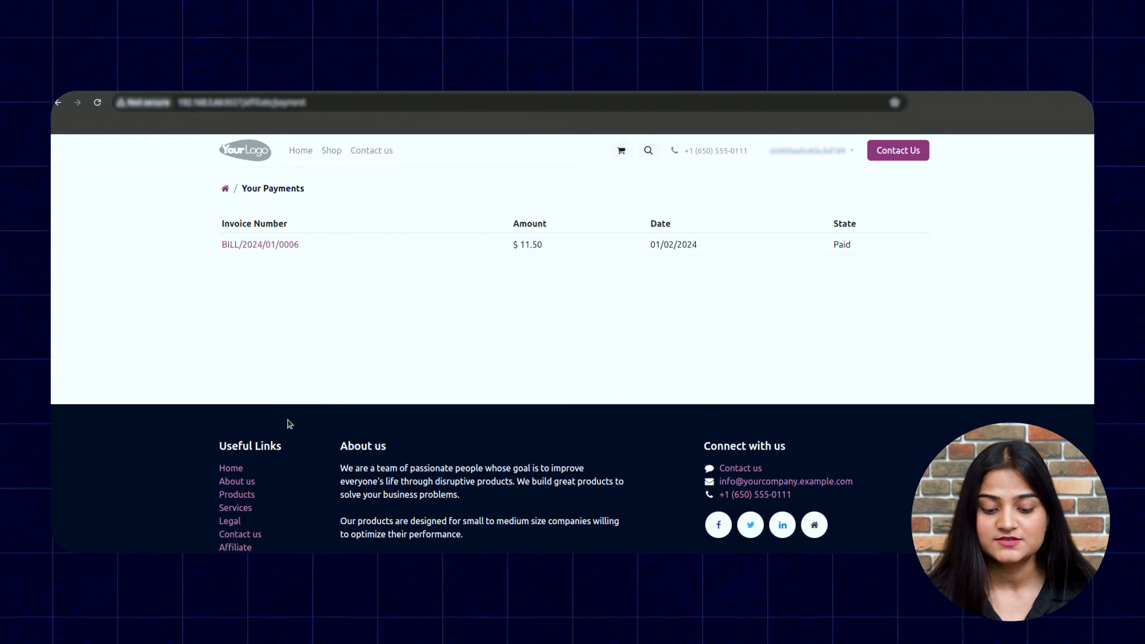
{"action": "mouse_move", "coordinate": [471, 206]}
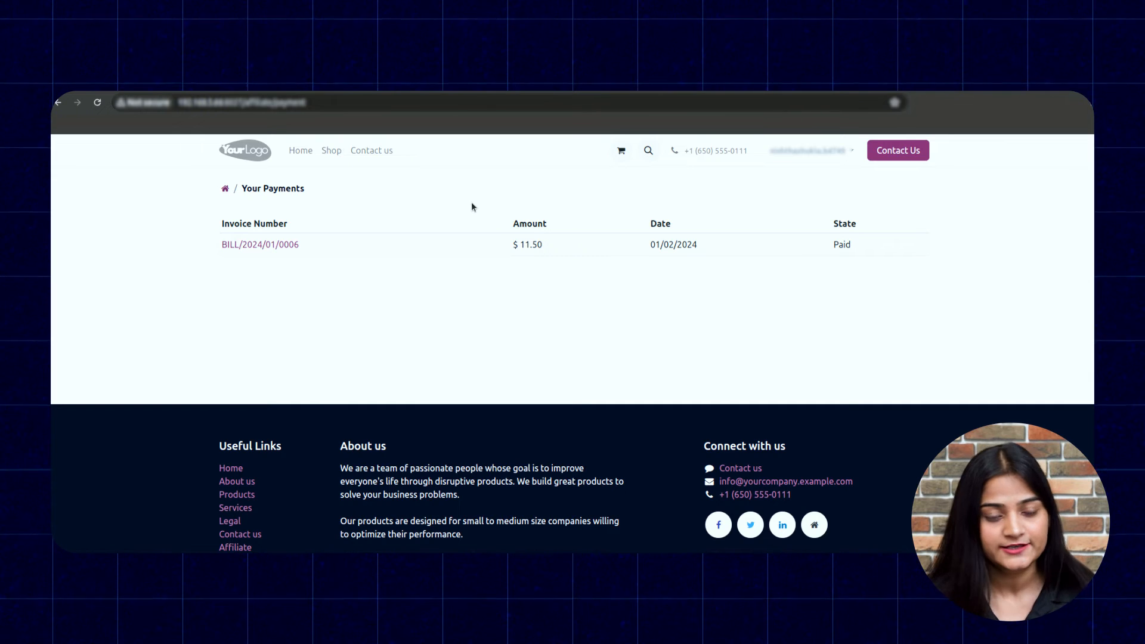
{"action": "left_click", "coordinate": [235, 547]}
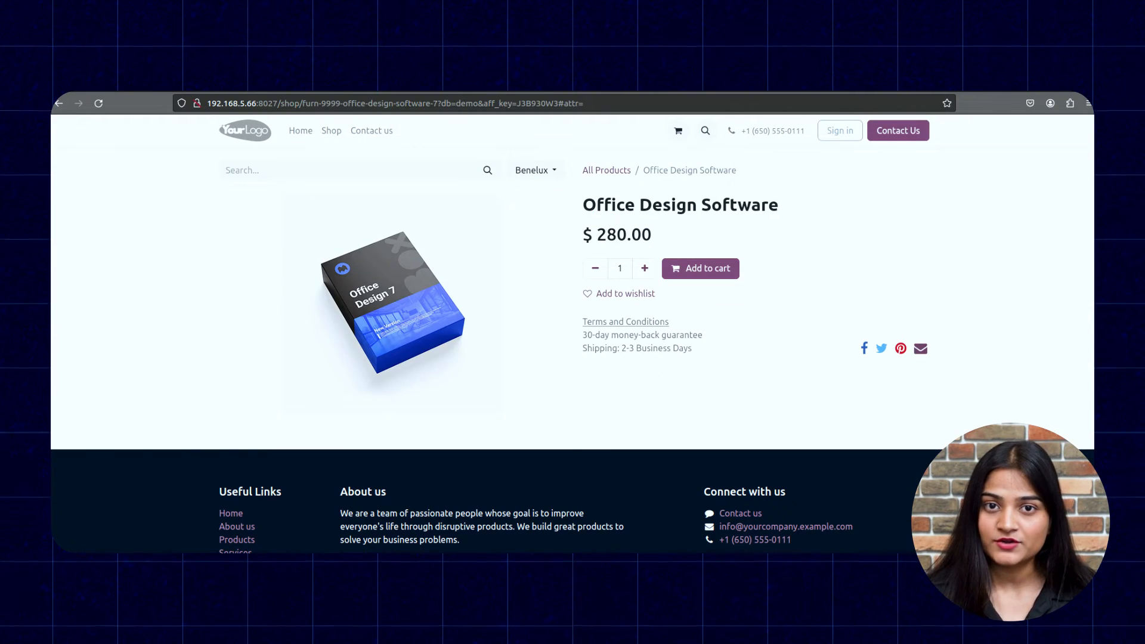
{"action": "mouse_move", "coordinate": [725, 298]}
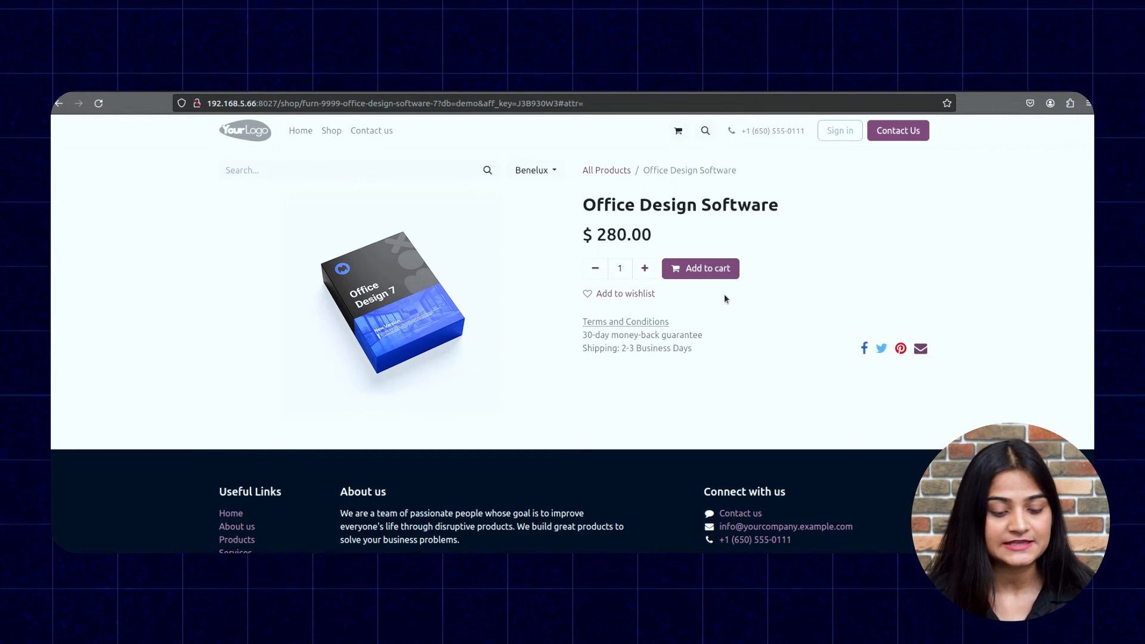
- Add Office Design Software to the cart and pay the $322.00 order with Demo Express Checkout
{"action": "left_click", "coordinate": [699, 269]}
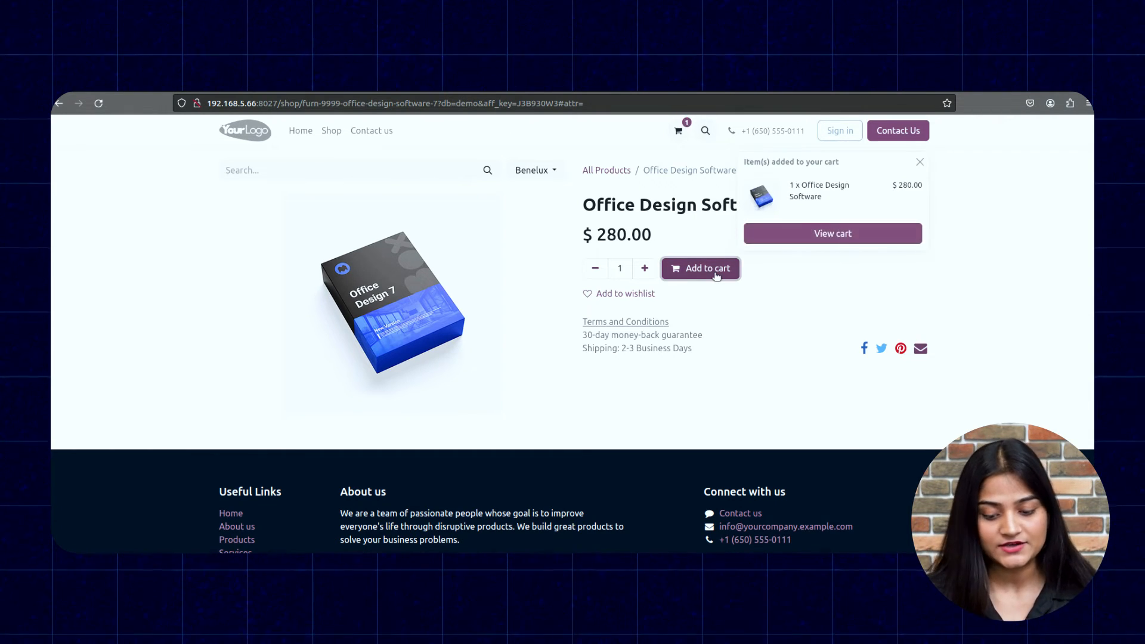
{"action": "left_click", "coordinate": [832, 233]}
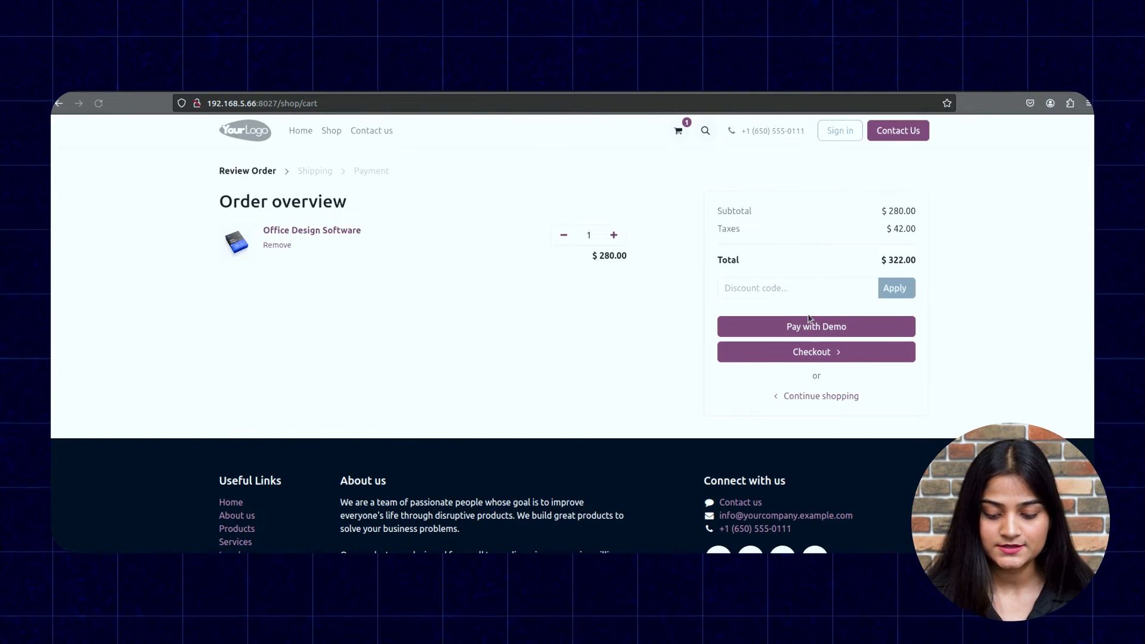
{"action": "left_click", "coordinate": [815, 327]}
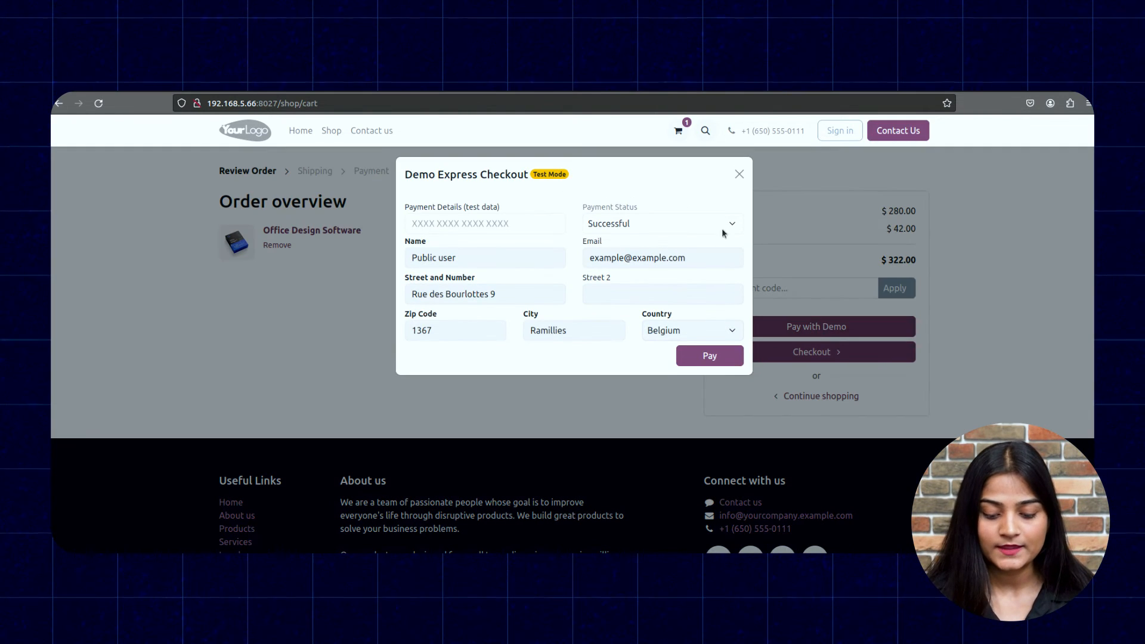
{"action": "left_click", "coordinate": [707, 356]}
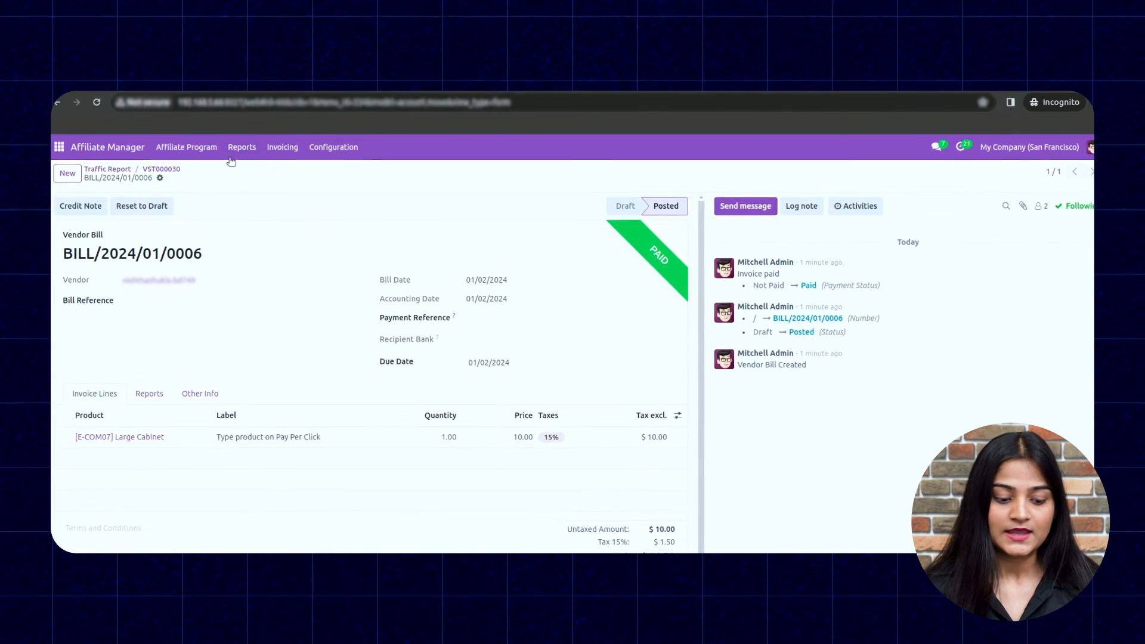
- From the Order Report, confirm sale record VST000031 with its 15.00 commission and draft bill
{"action": "left_click", "coordinate": [242, 147]}
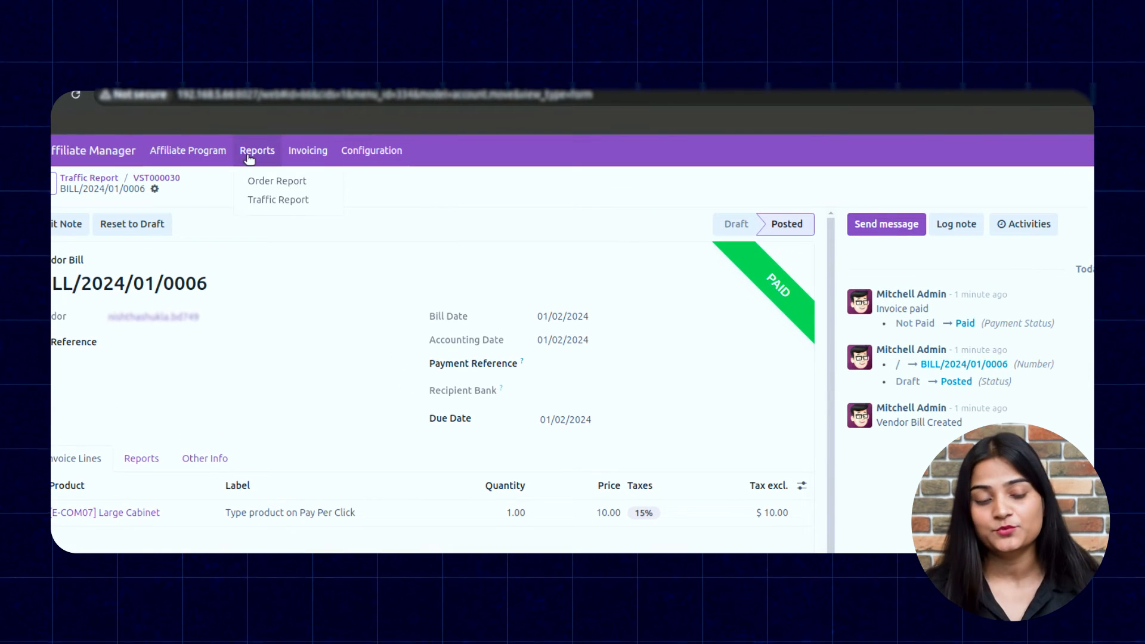
{"action": "left_click", "coordinate": [277, 180]}
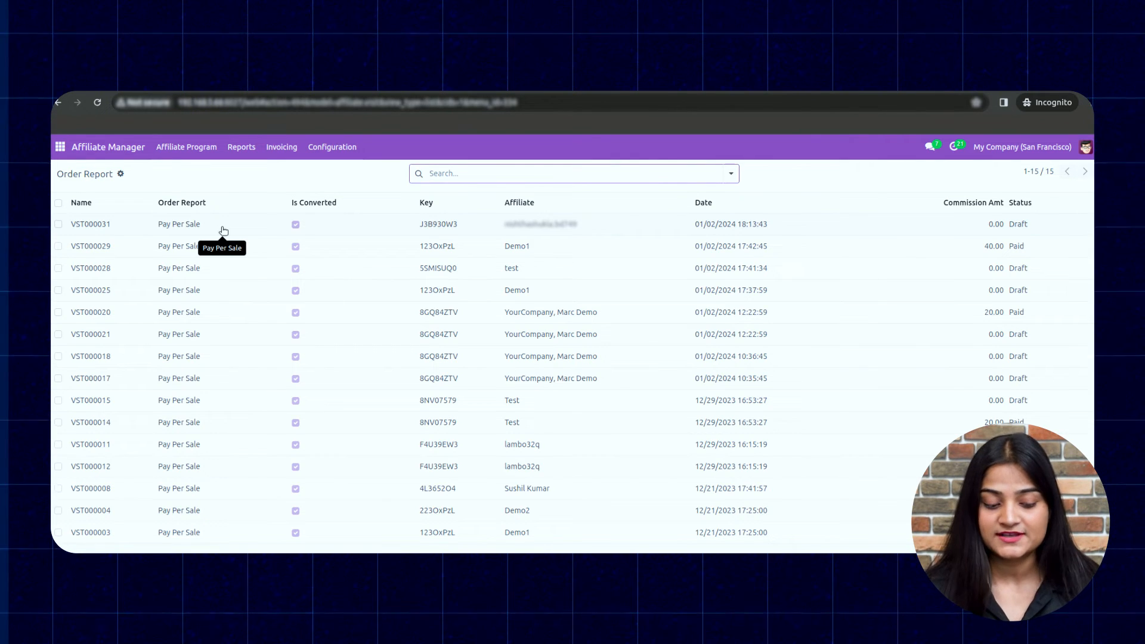
{"action": "left_click", "coordinate": [90, 223]}
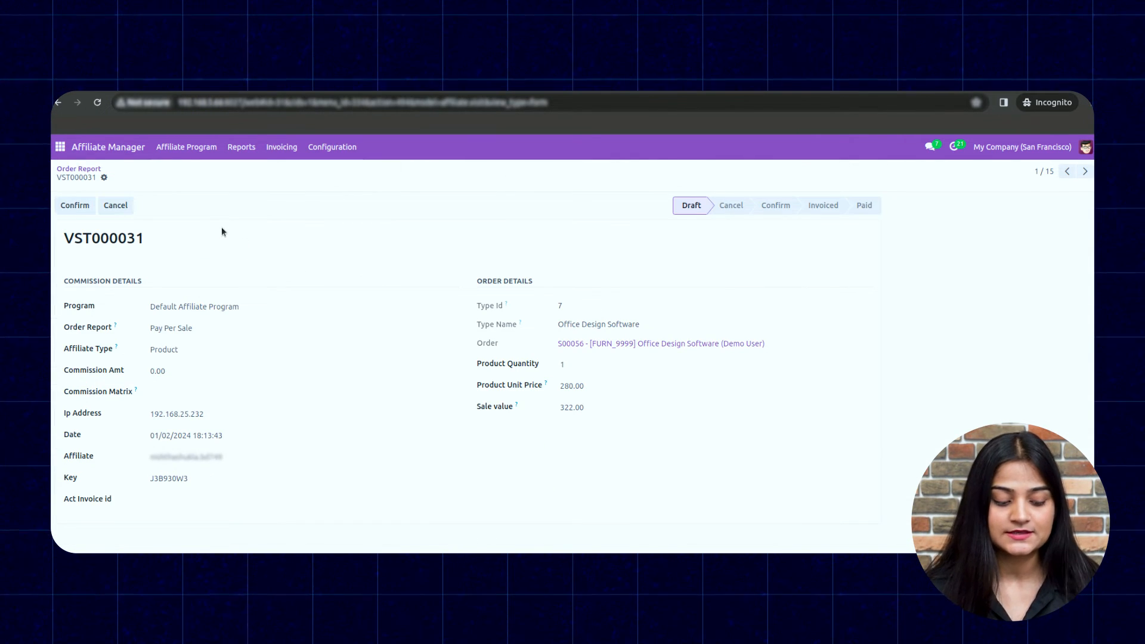
{"action": "left_click", "coordinate": [74, 205]}
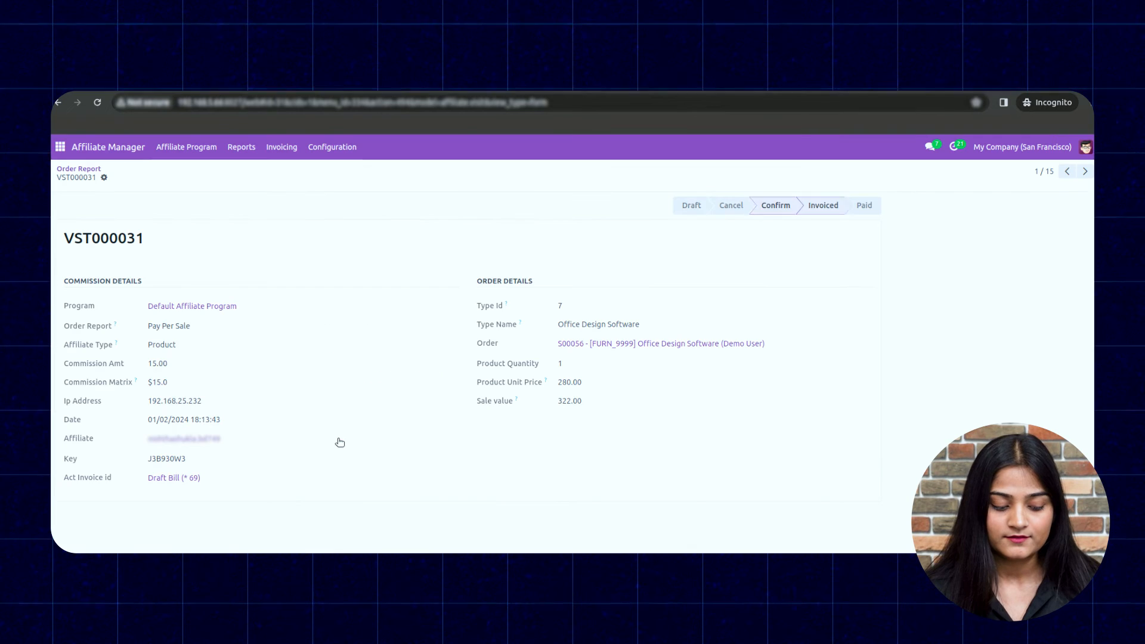
- Post commission bill BILL/2024/01/0007 and record its $17.25 payment so it is paid
{"action": "left_click", "coordinate": [174, 477]}
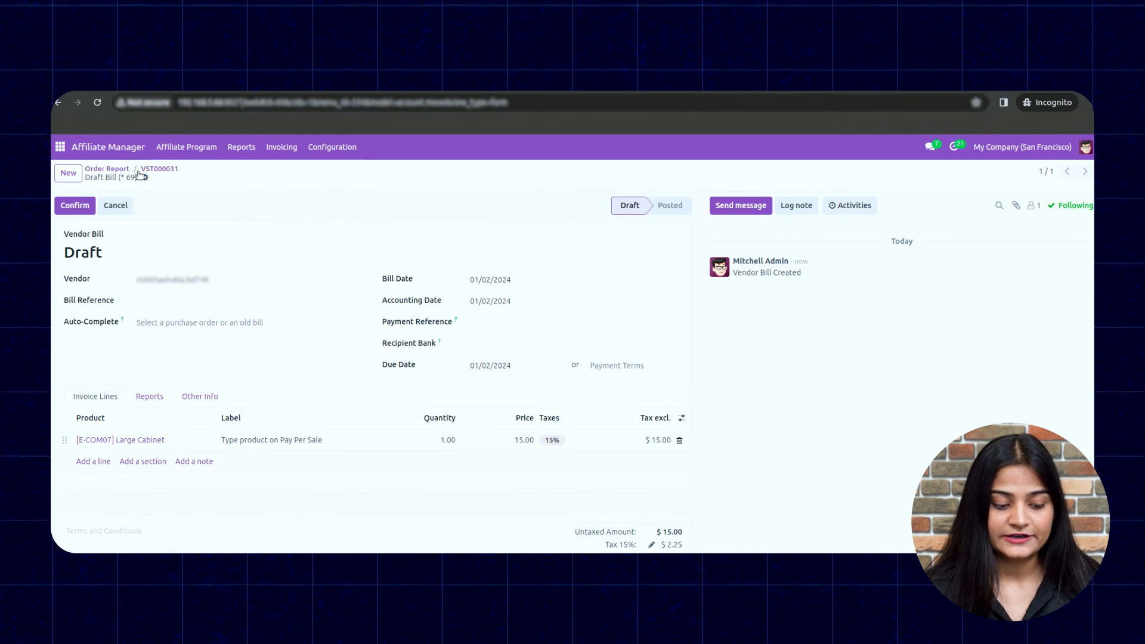
{"action": "left_click", "coordinate": [74, 205]}
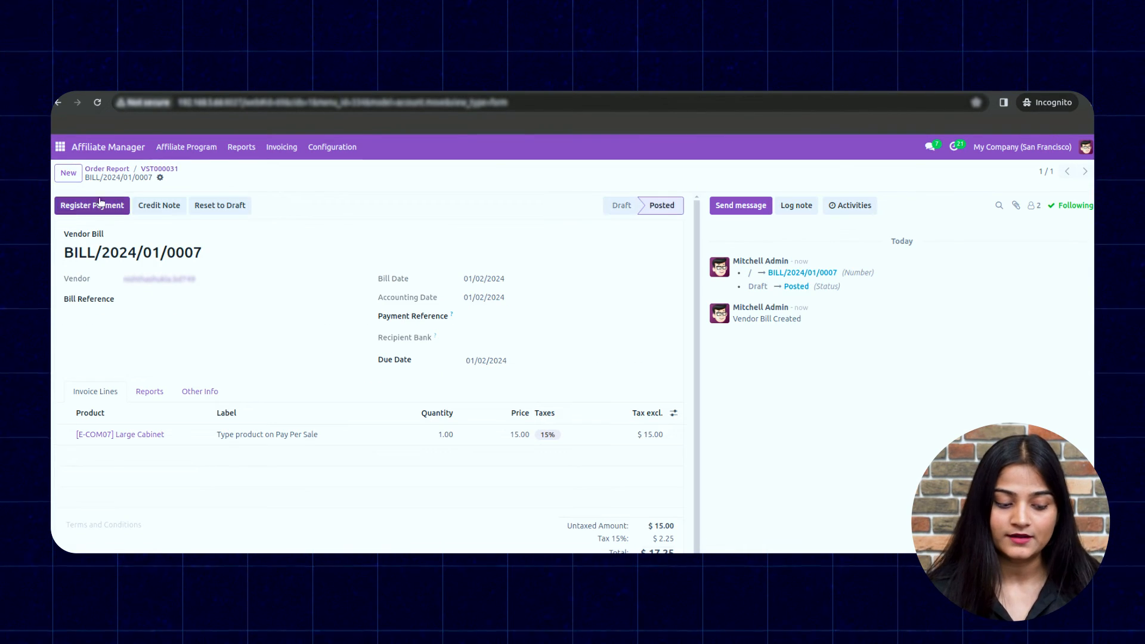
{"action": "left_click", "coordinate": [92, 205]}
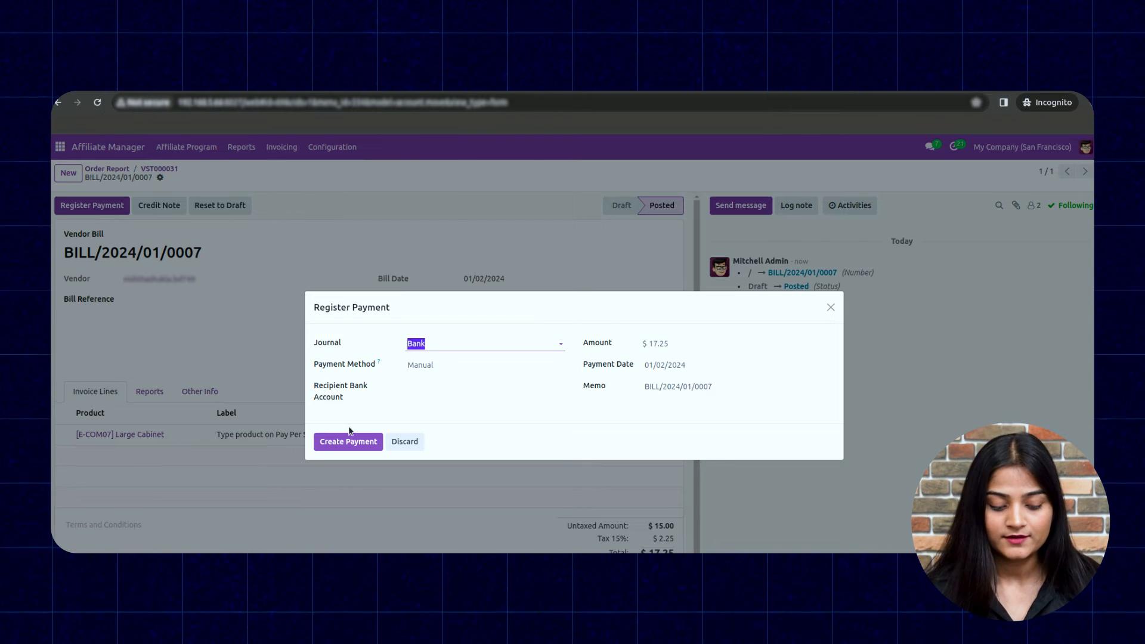
{"action": "left_click", "coordinate": [349, 441]}
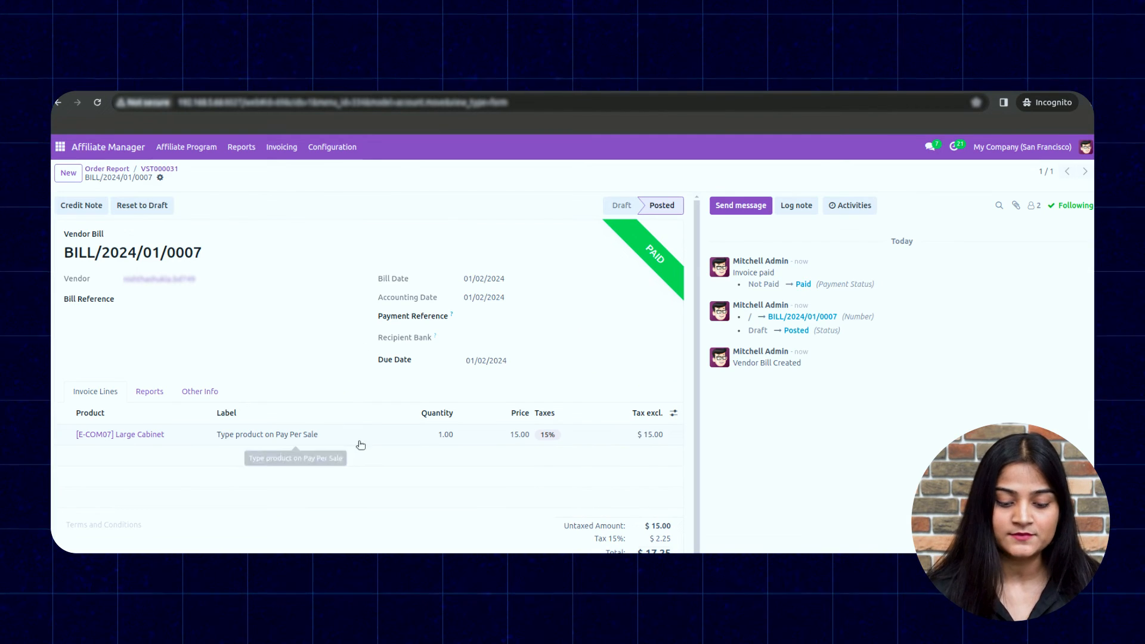
{"action": "mouse_move", "coordinate": [649, 208]}
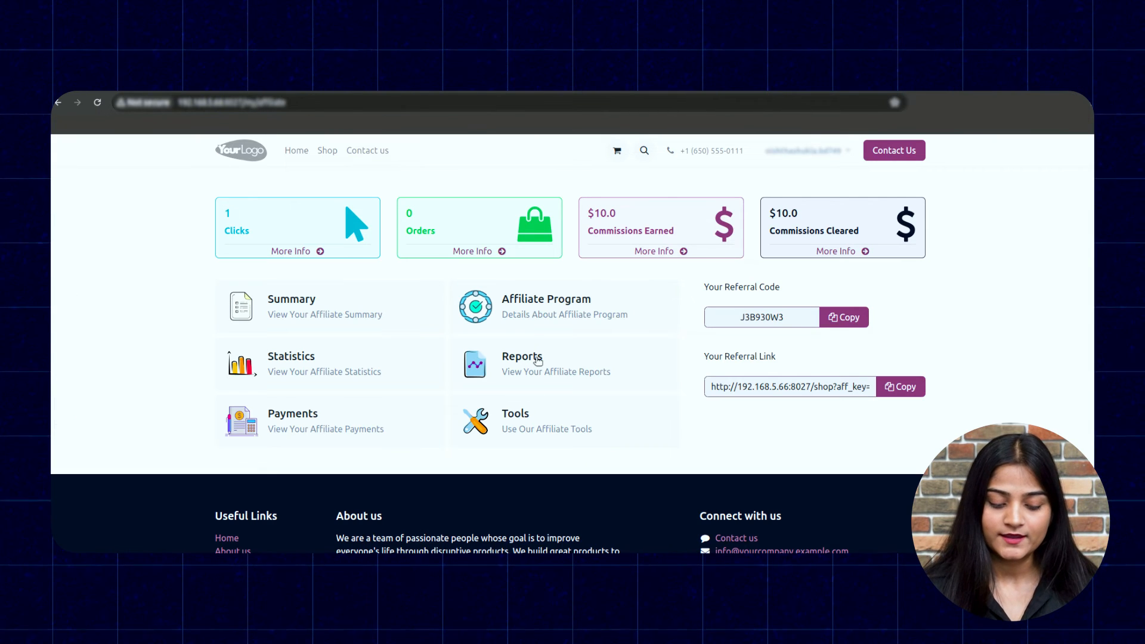
- View Earning by Orders listing VST000031 as paid, then the dashboard with 1 order and $25.0 cleared
{"action": "left_click", "coordinate": [521, 363]}
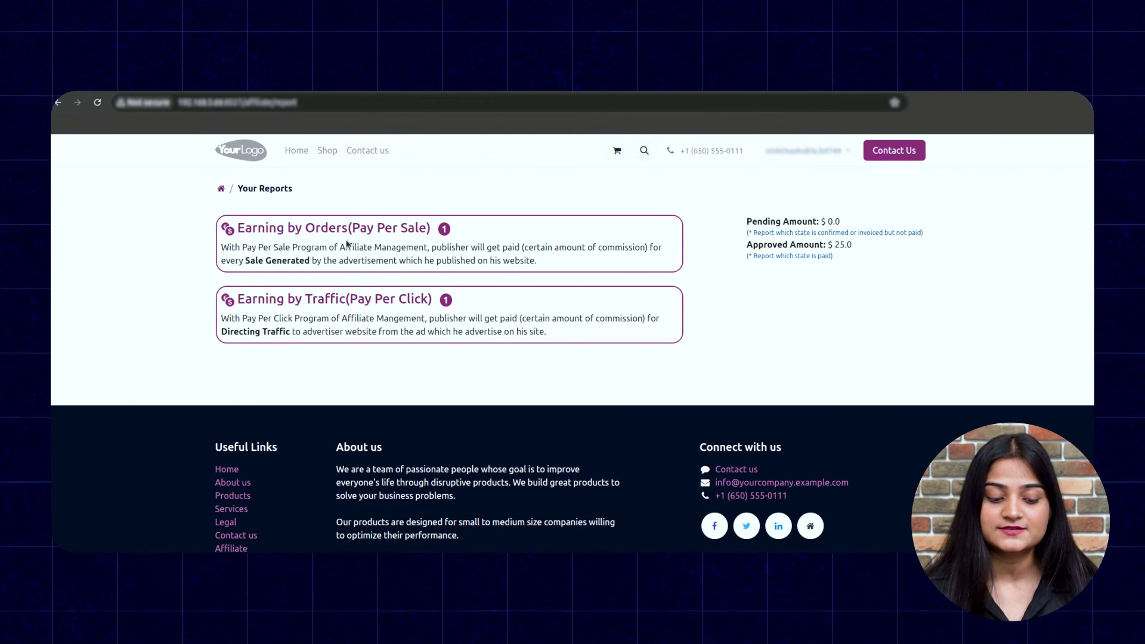
{"action": "left_click", "coordinate": [330, 227]}
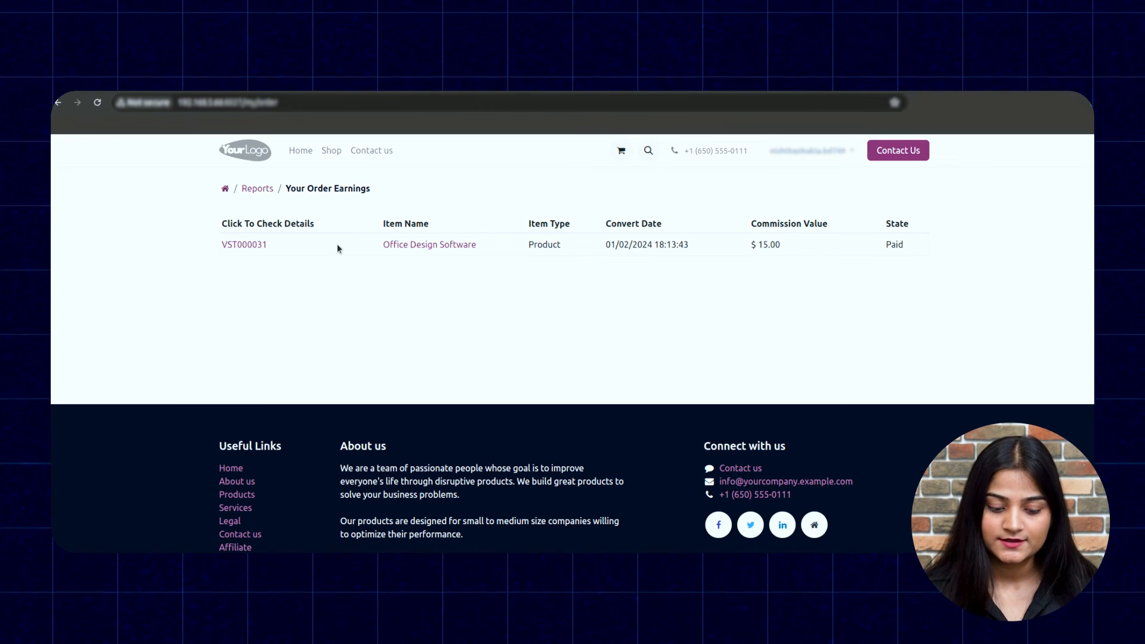
{"action": "mouse_move", "coordinate": [363, 229]}
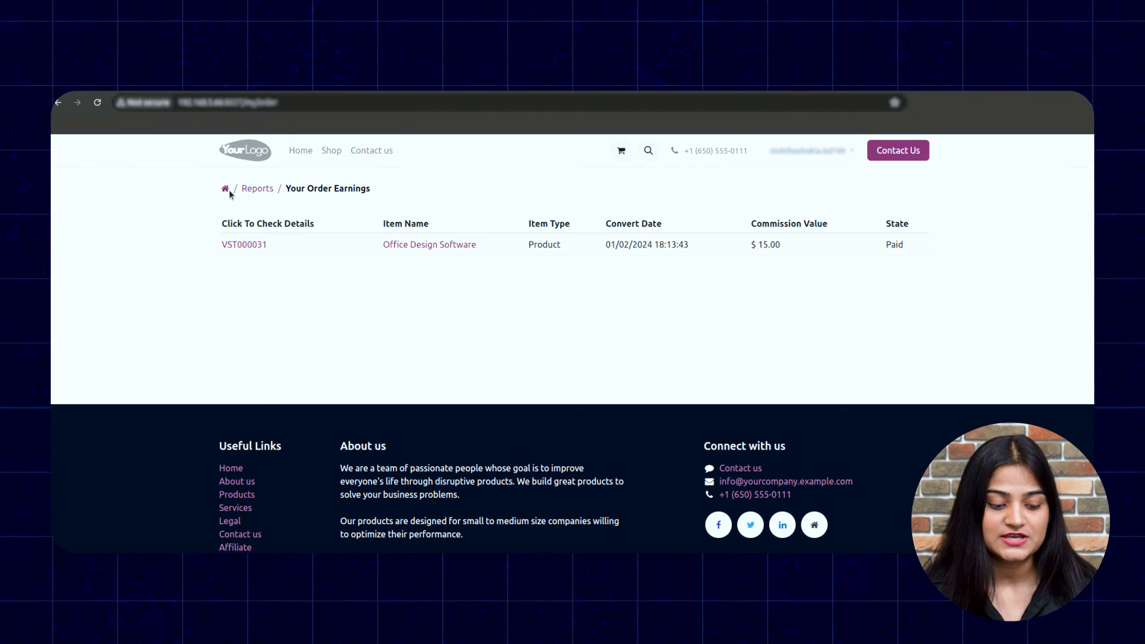
{"action": "left_click", "coordinate": [225, 188]}
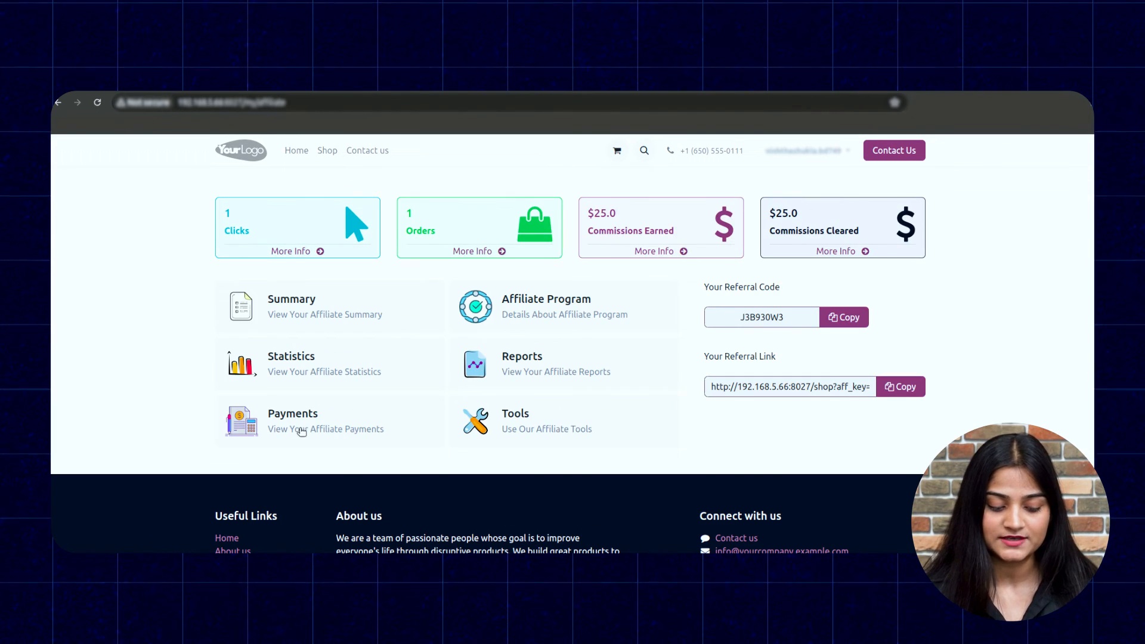
{"action": "left_click", "coordinate": [293, 421]}
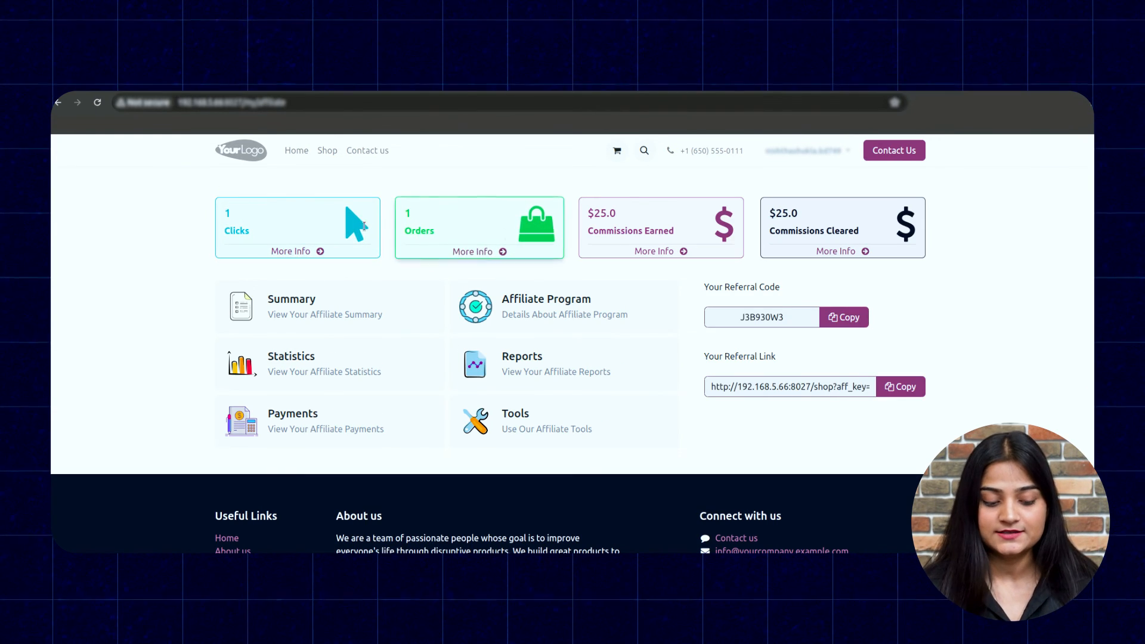
{"action": "mouse_move", "coordinate": [442, 281]}
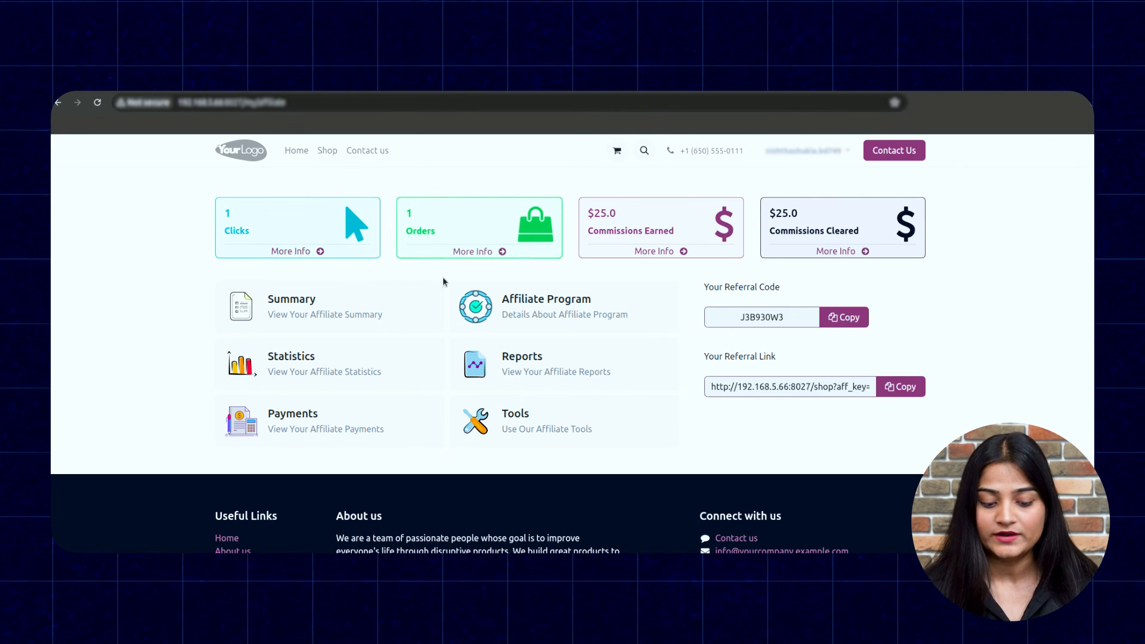
{"action": "mouse_move", "coordinate": [624, 223]}
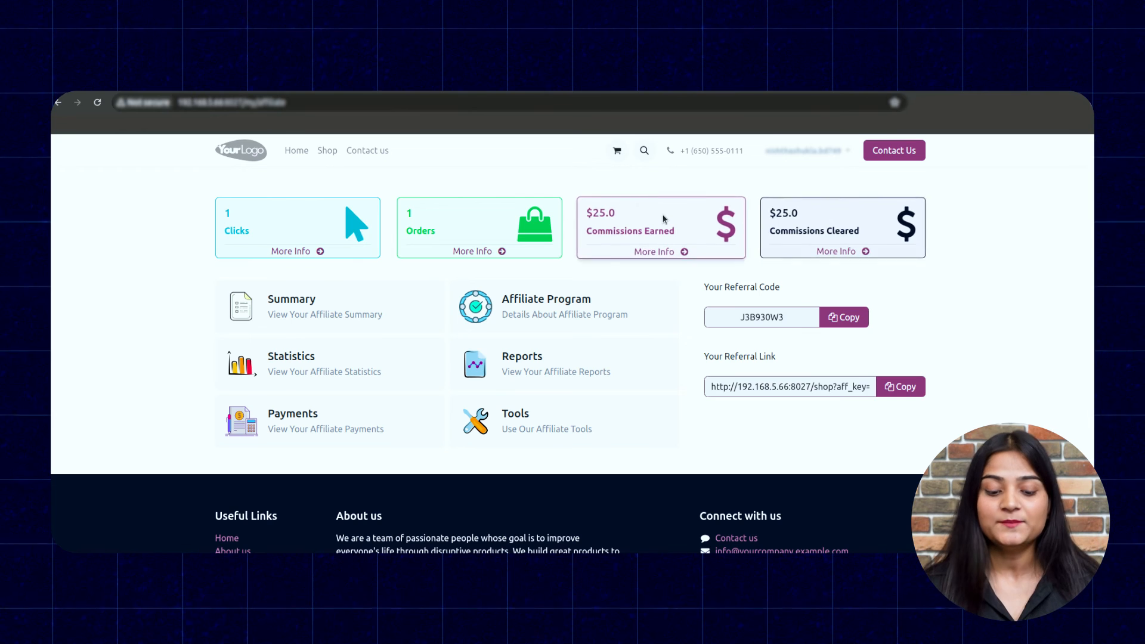
{"action": "mouse_move", "coordinate": [642, 247]}
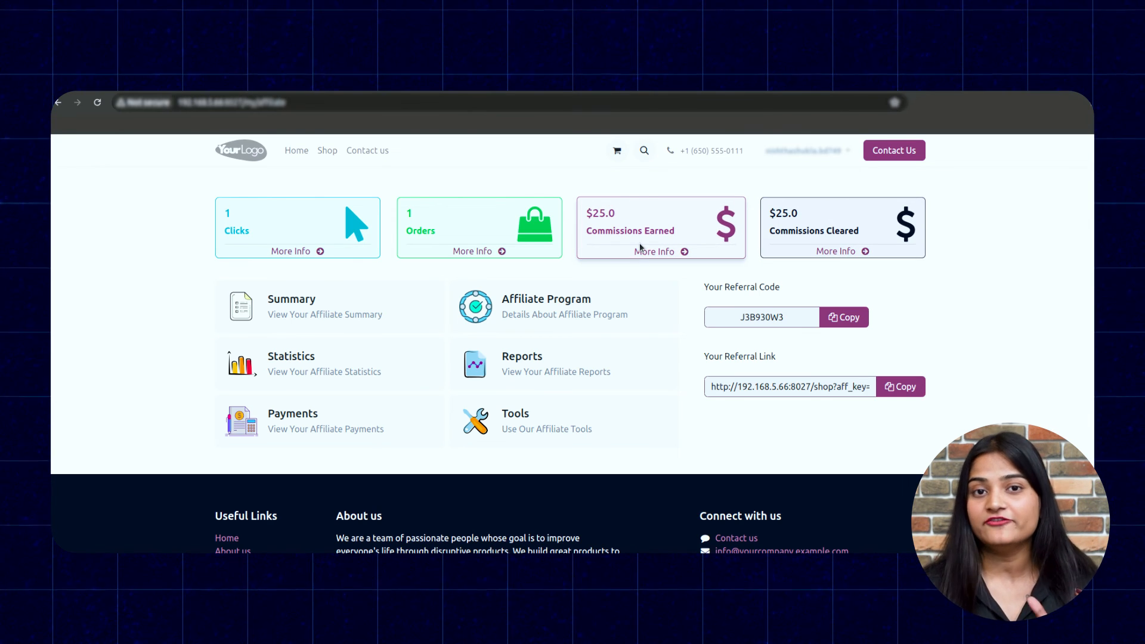